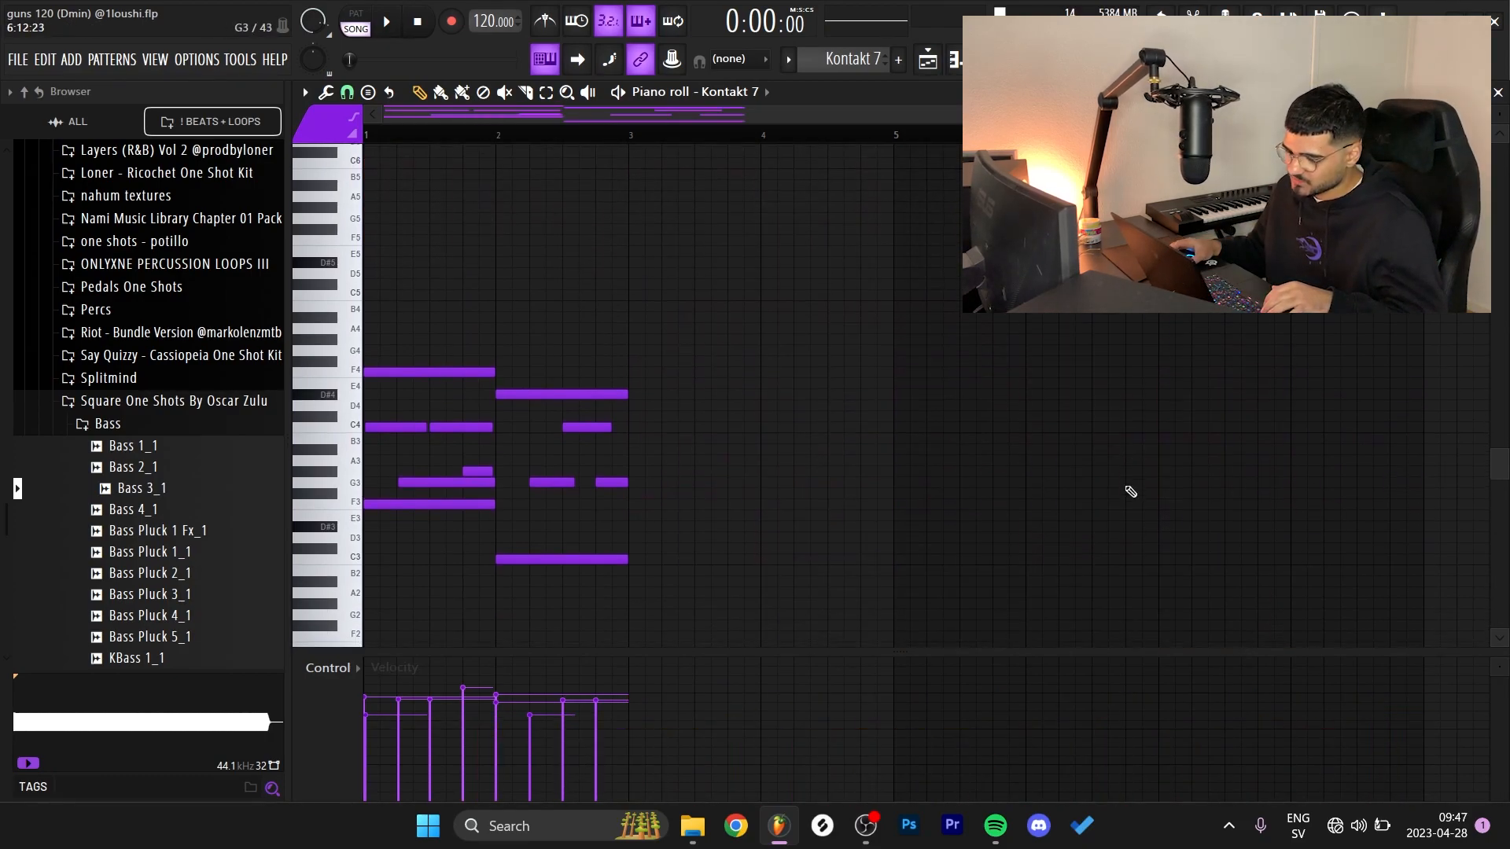
Audition chord ideas, then delete the Kontakt 7 notes after the first bar.
scroll("down", 3)
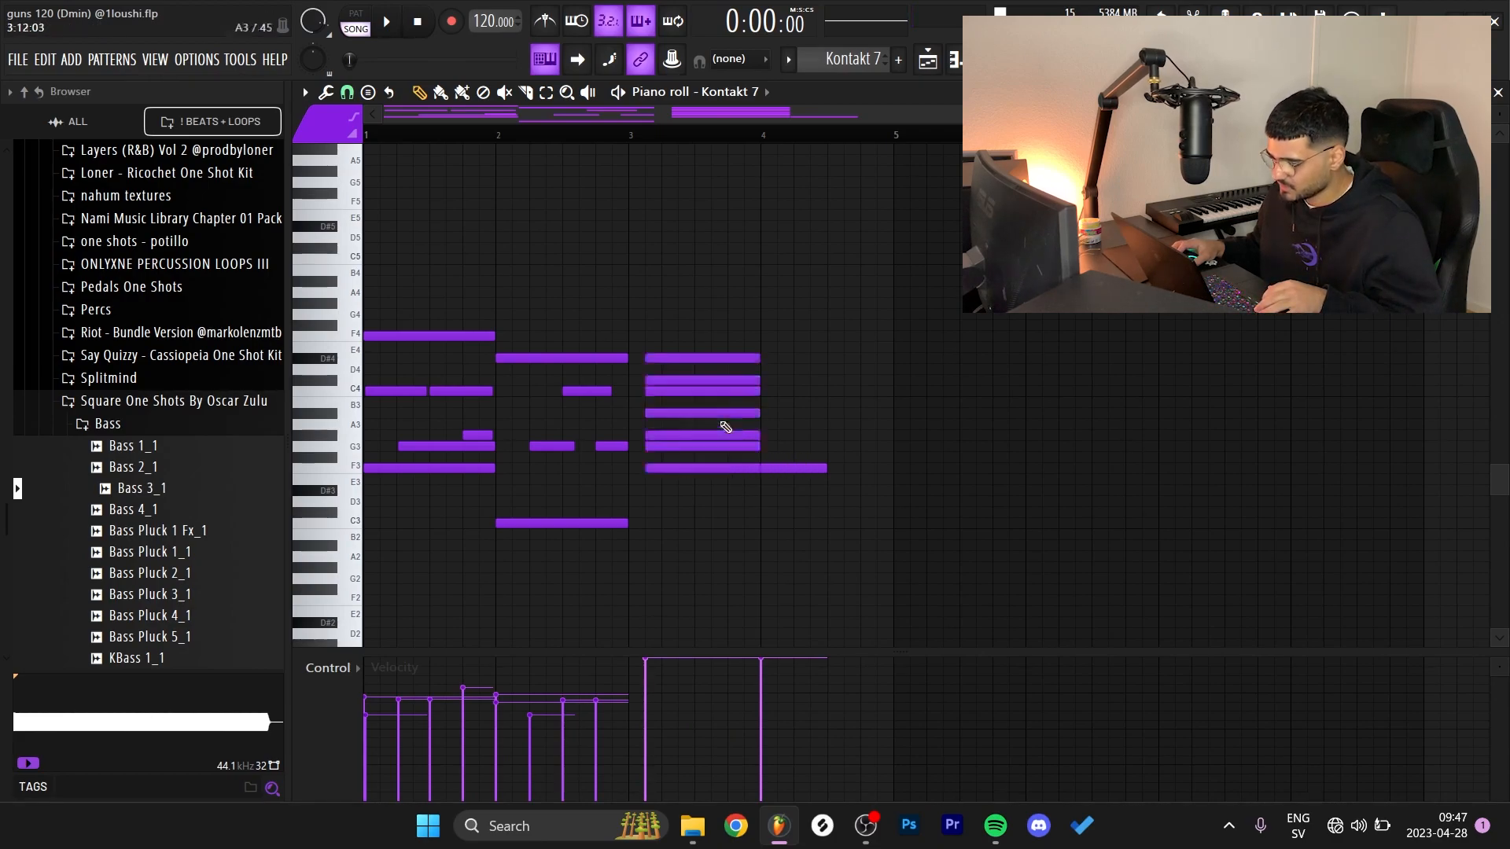
left_click(845, 392)
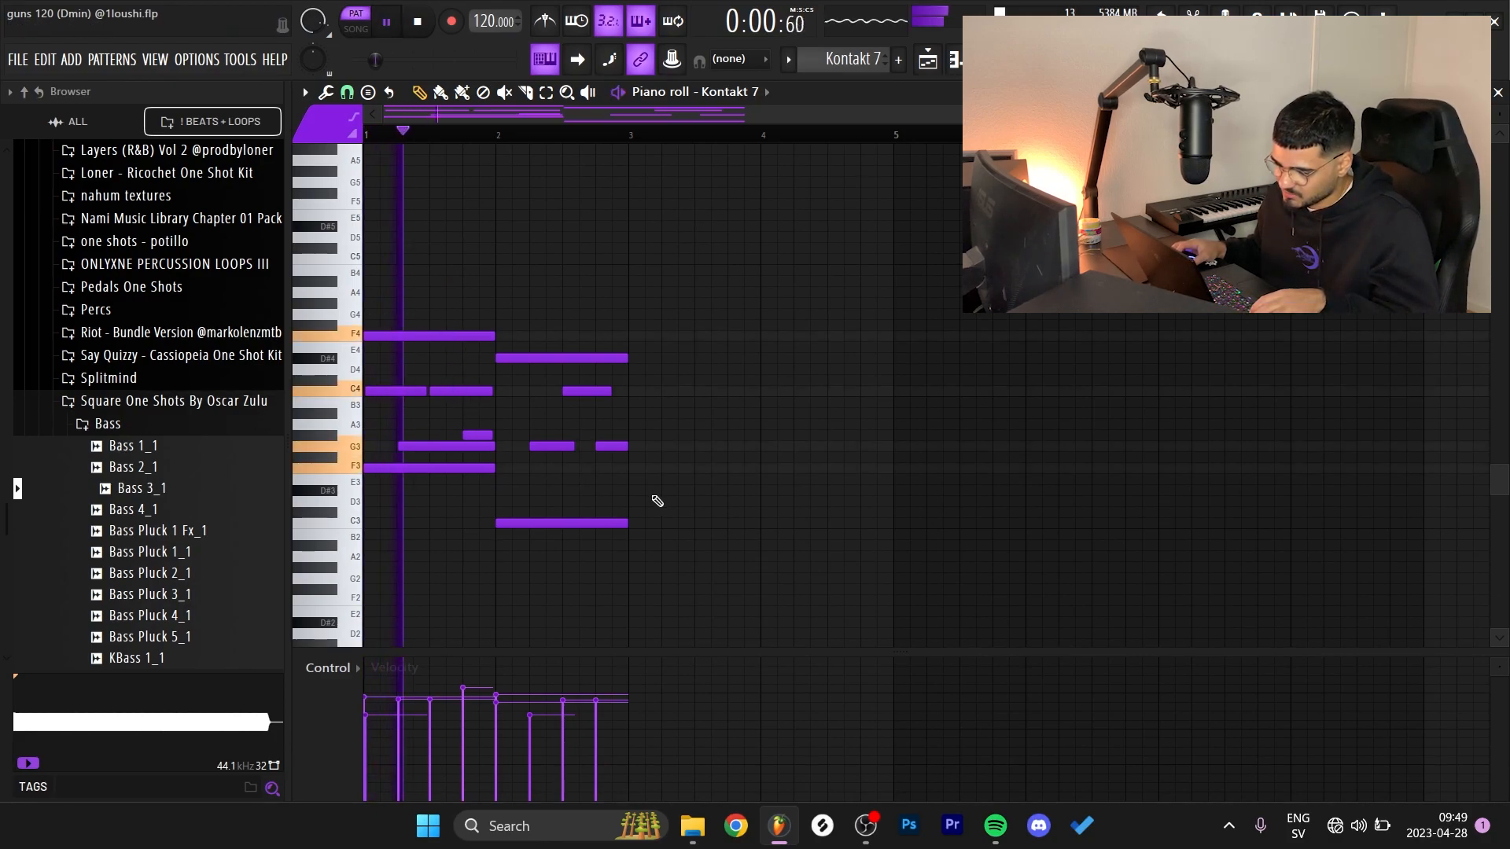
left_click_drag(534, 332, 741, 583)
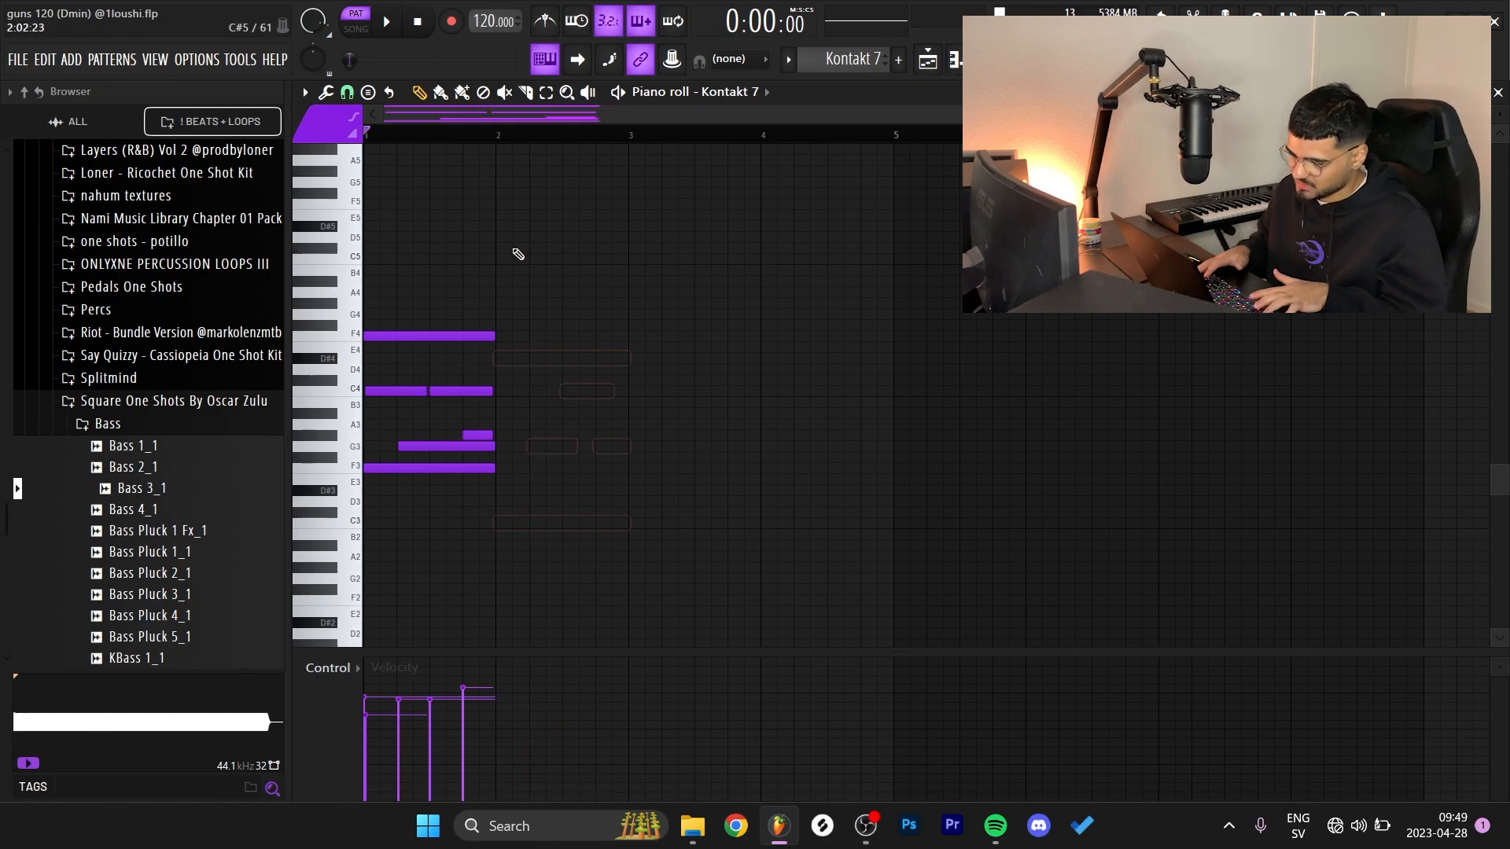
Draw four bars of repeating chords with a C6–G5 melody line above them.
left_click(390, 22)
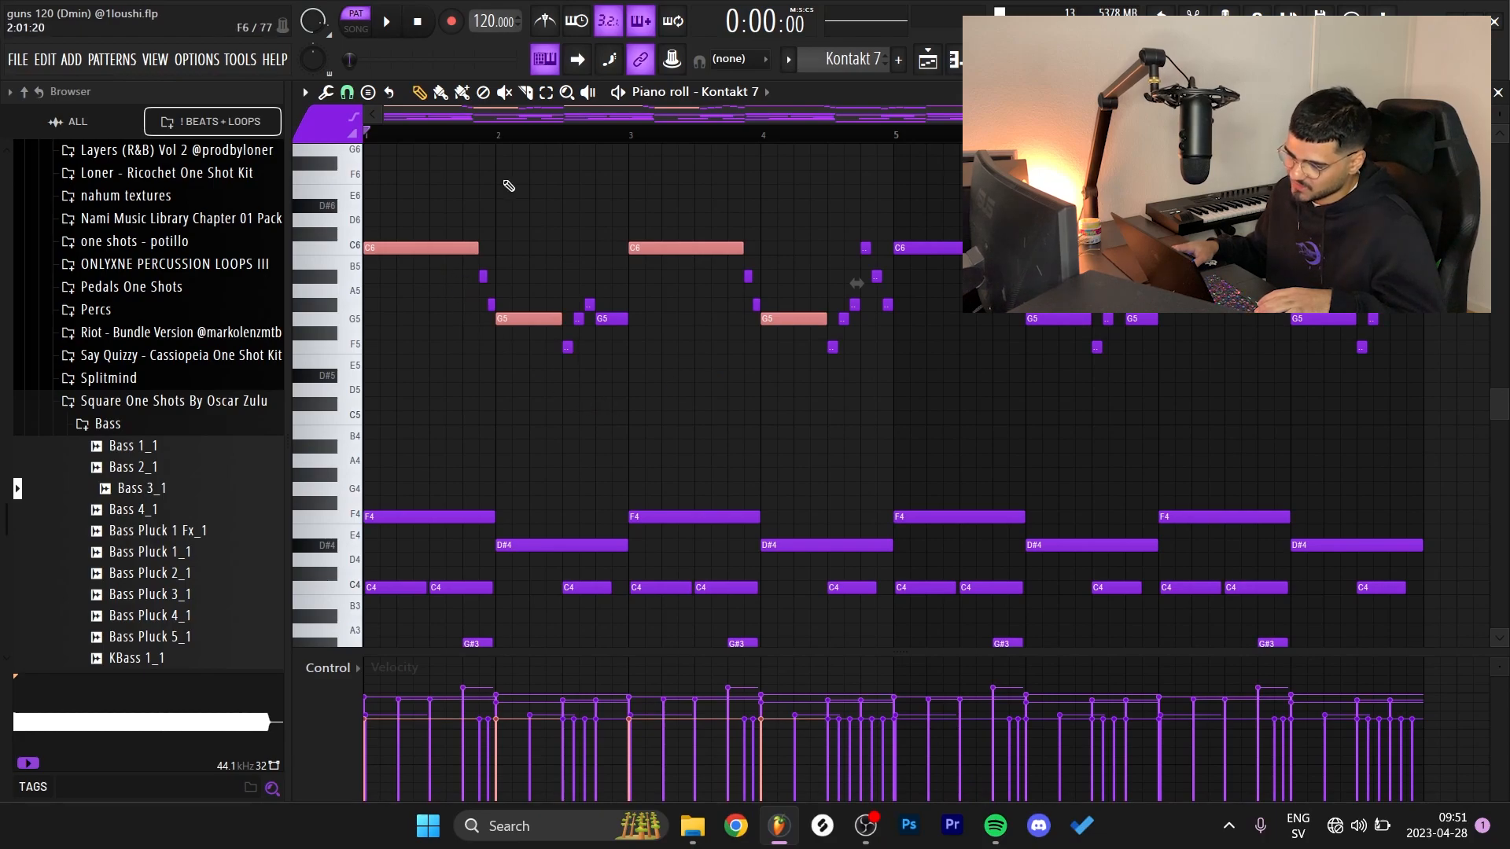
Stop playback and pencil in short passing notes between the longer melody notes.
scroll("down", 3)
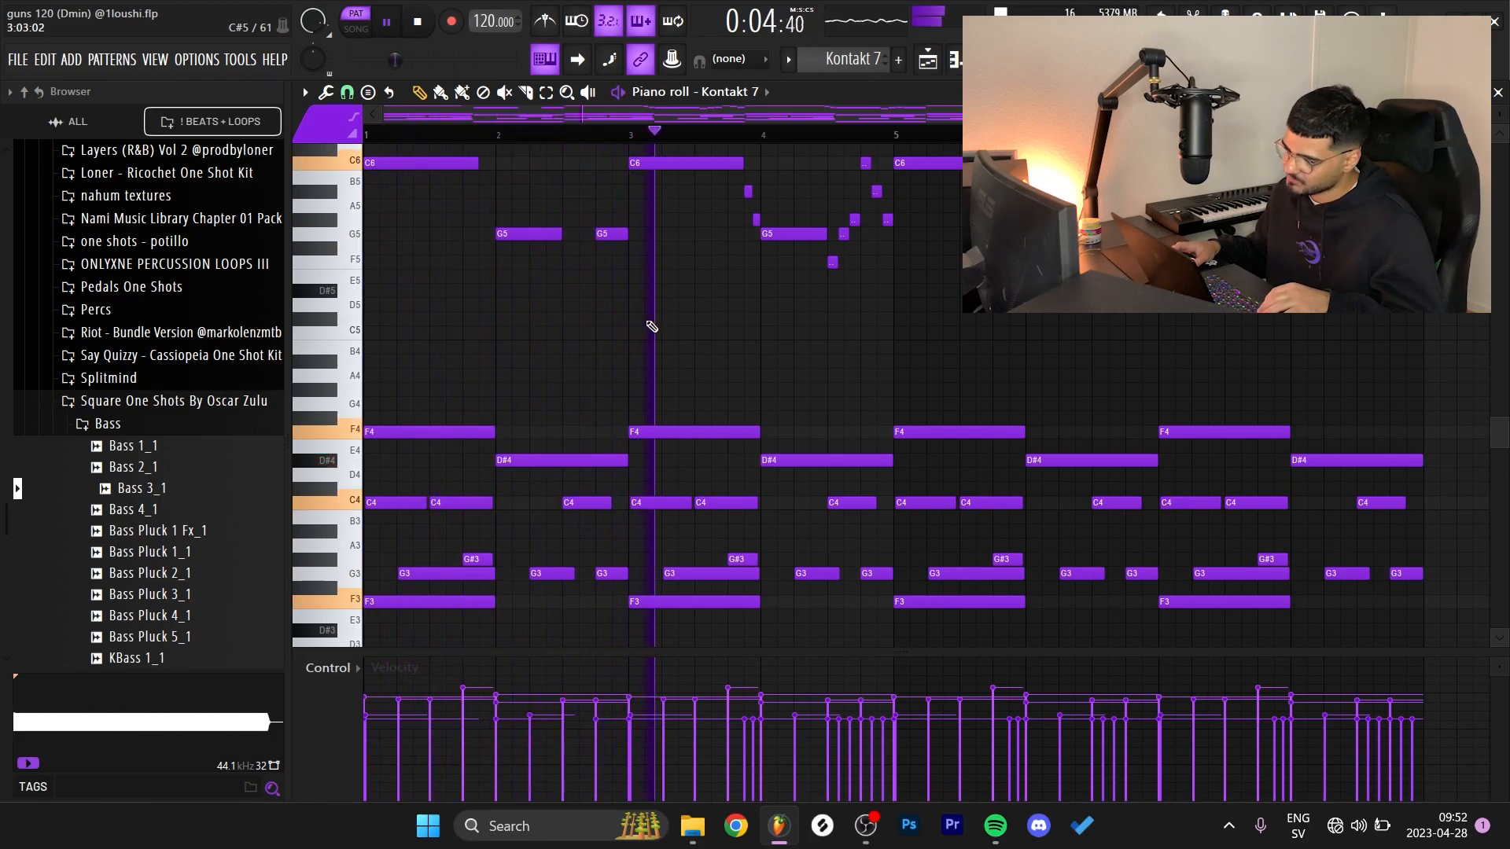
key("ctrl+z")
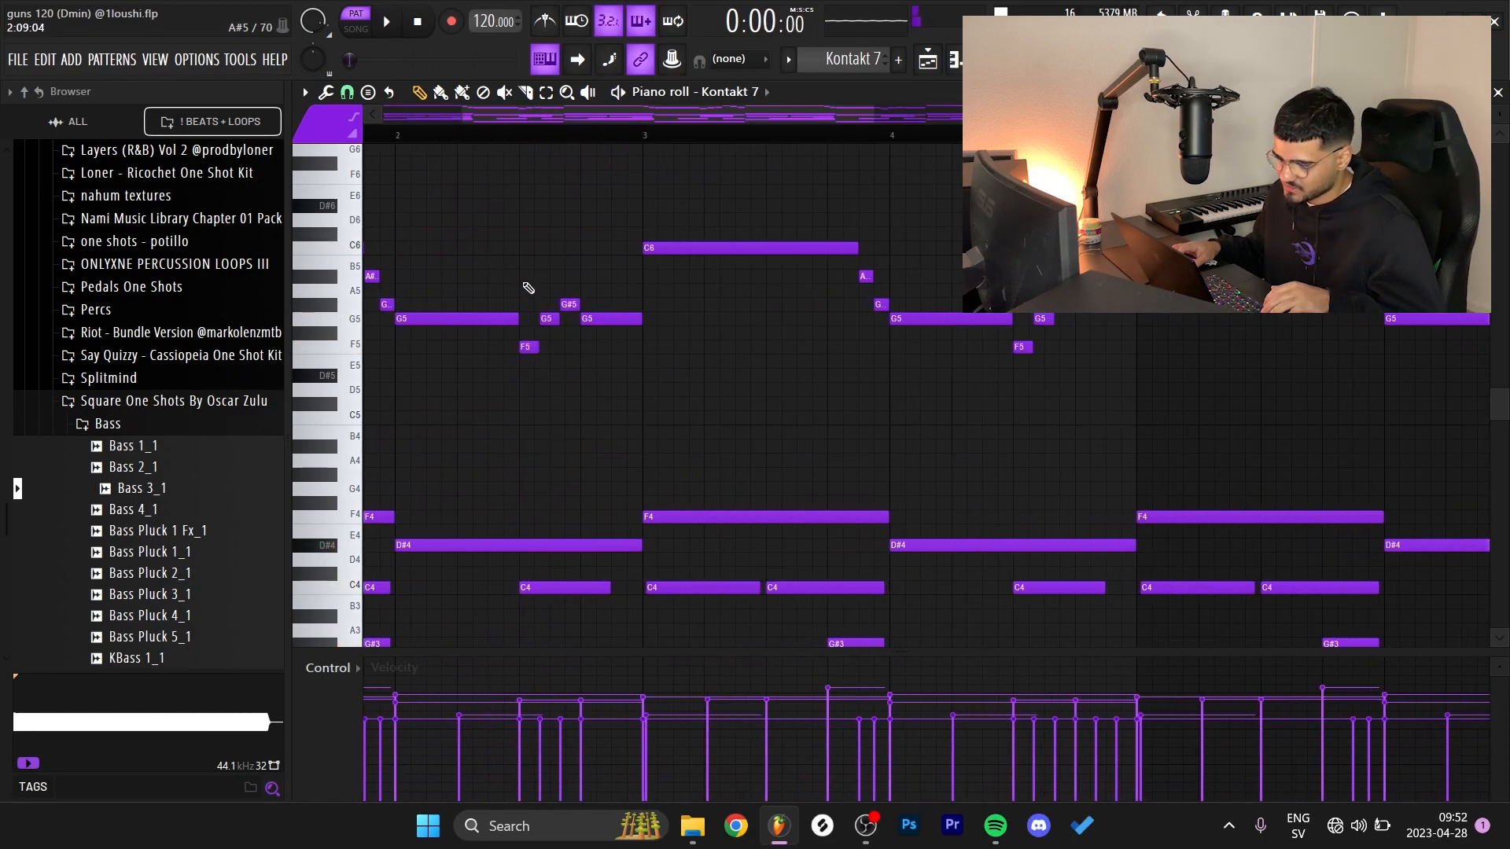
left_click(346, 93)
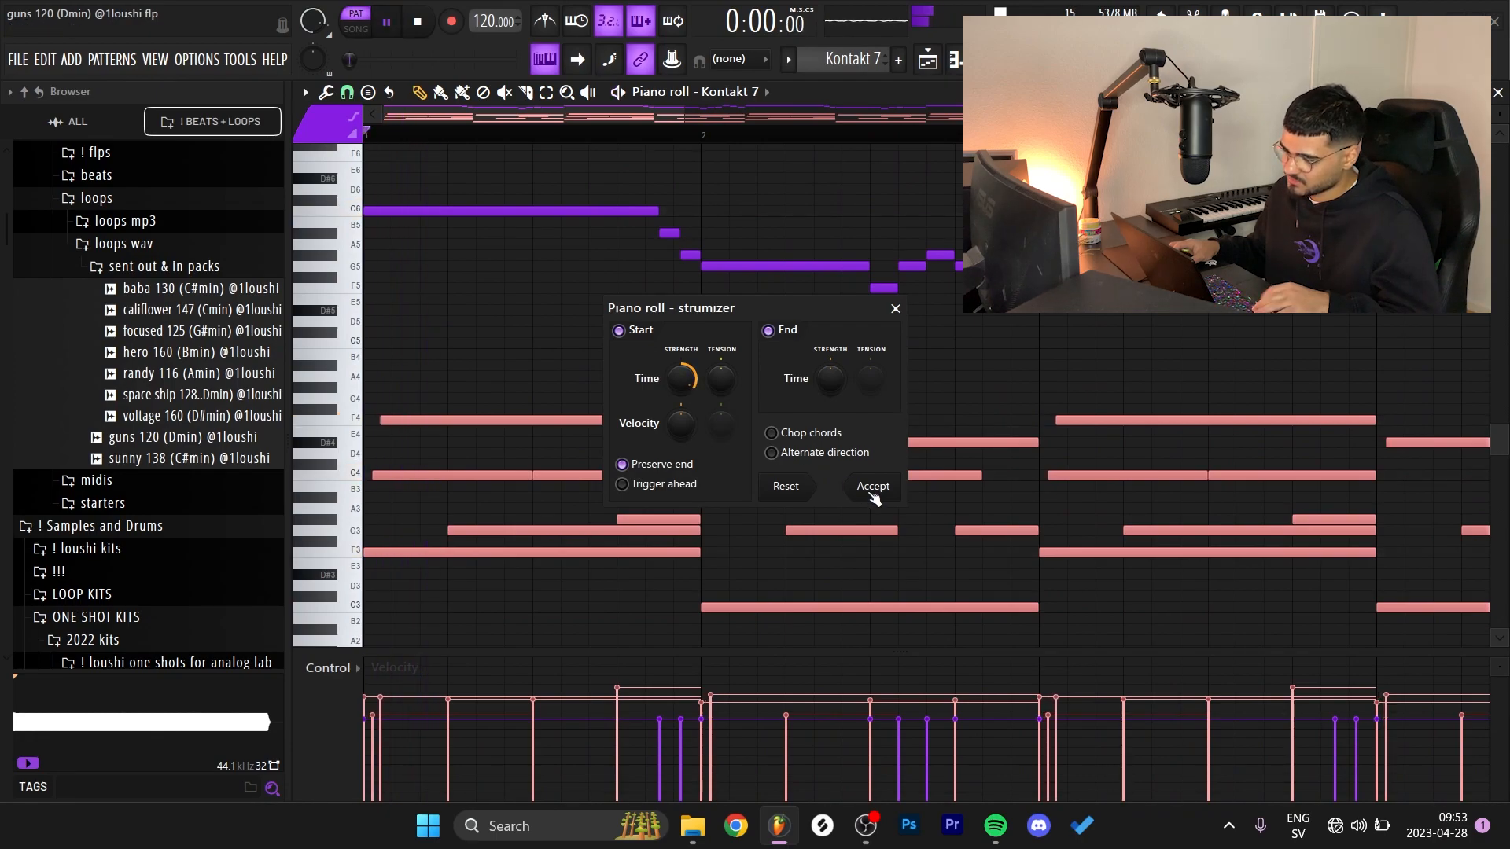
Strum the chord notes with Strumizer's staggered start times and accept.
left_click(872, 486)
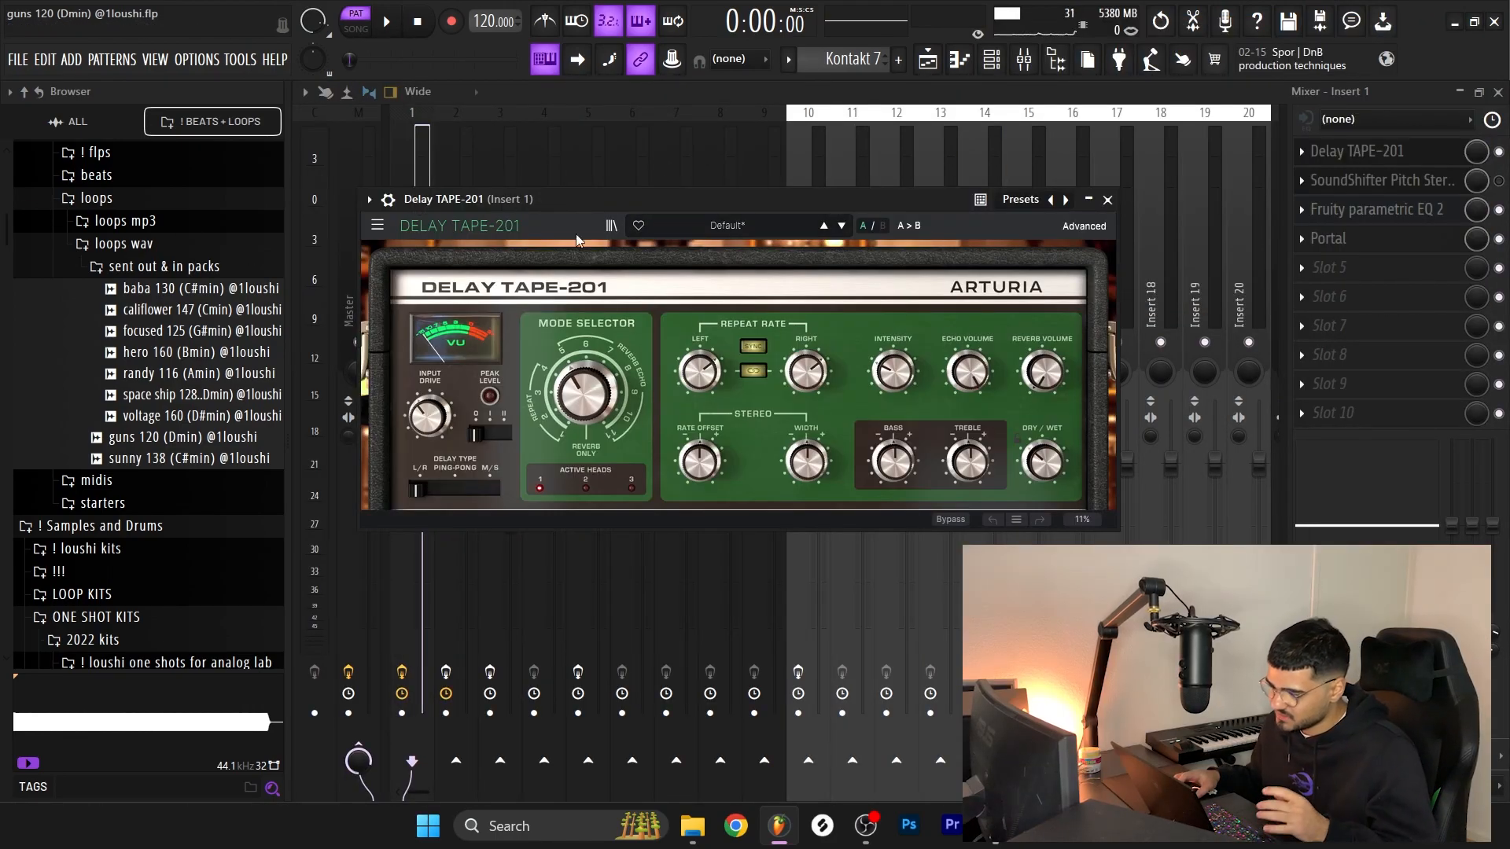
Close Delay TAPE-201 and set Portal's dry/wet mix on insert 1 to 14%.
left_click(1107, 200)
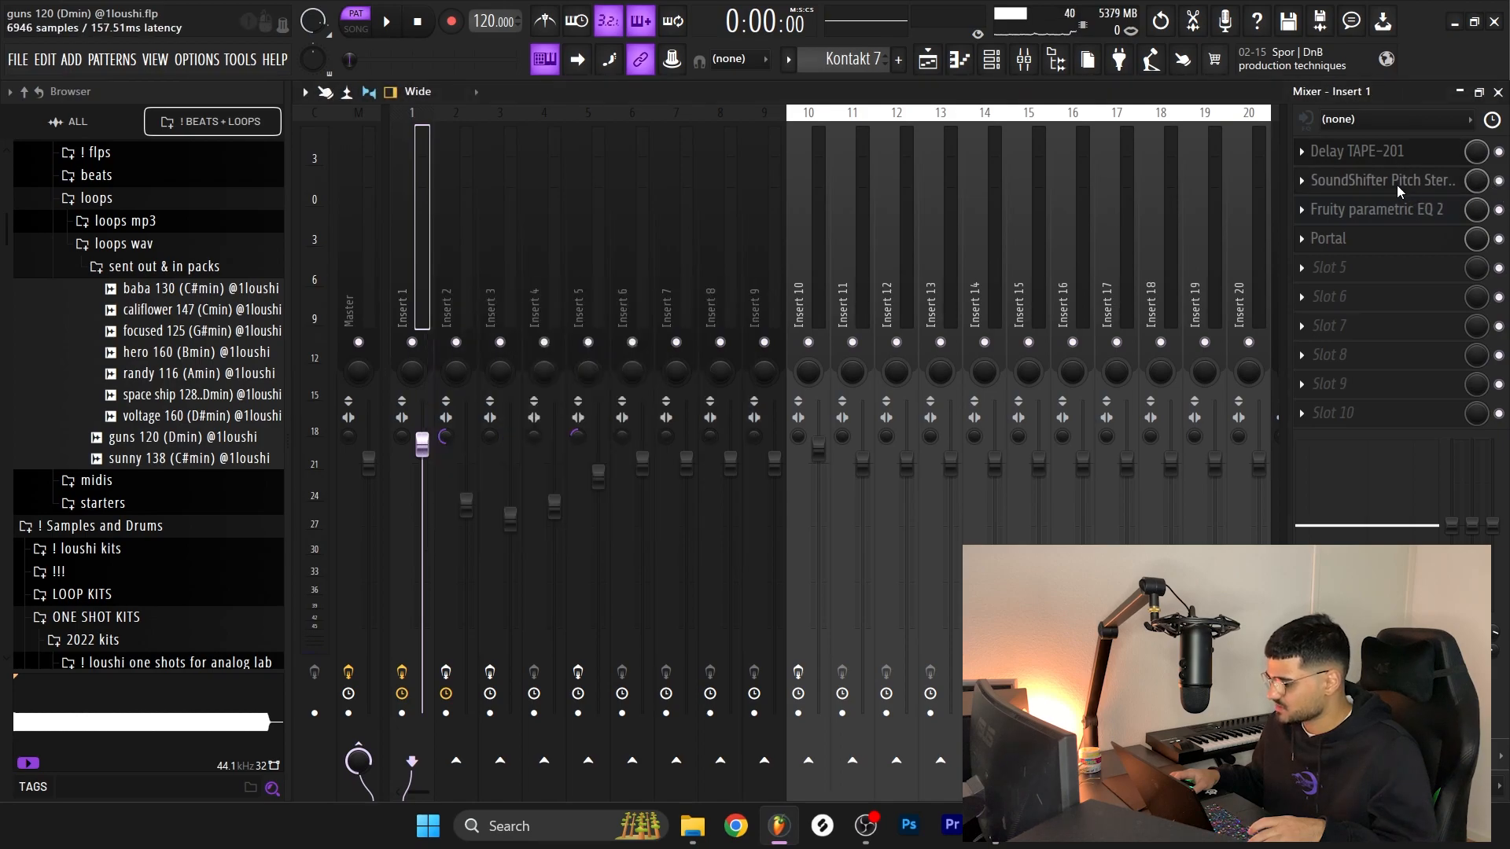
left_click(1376, 210)
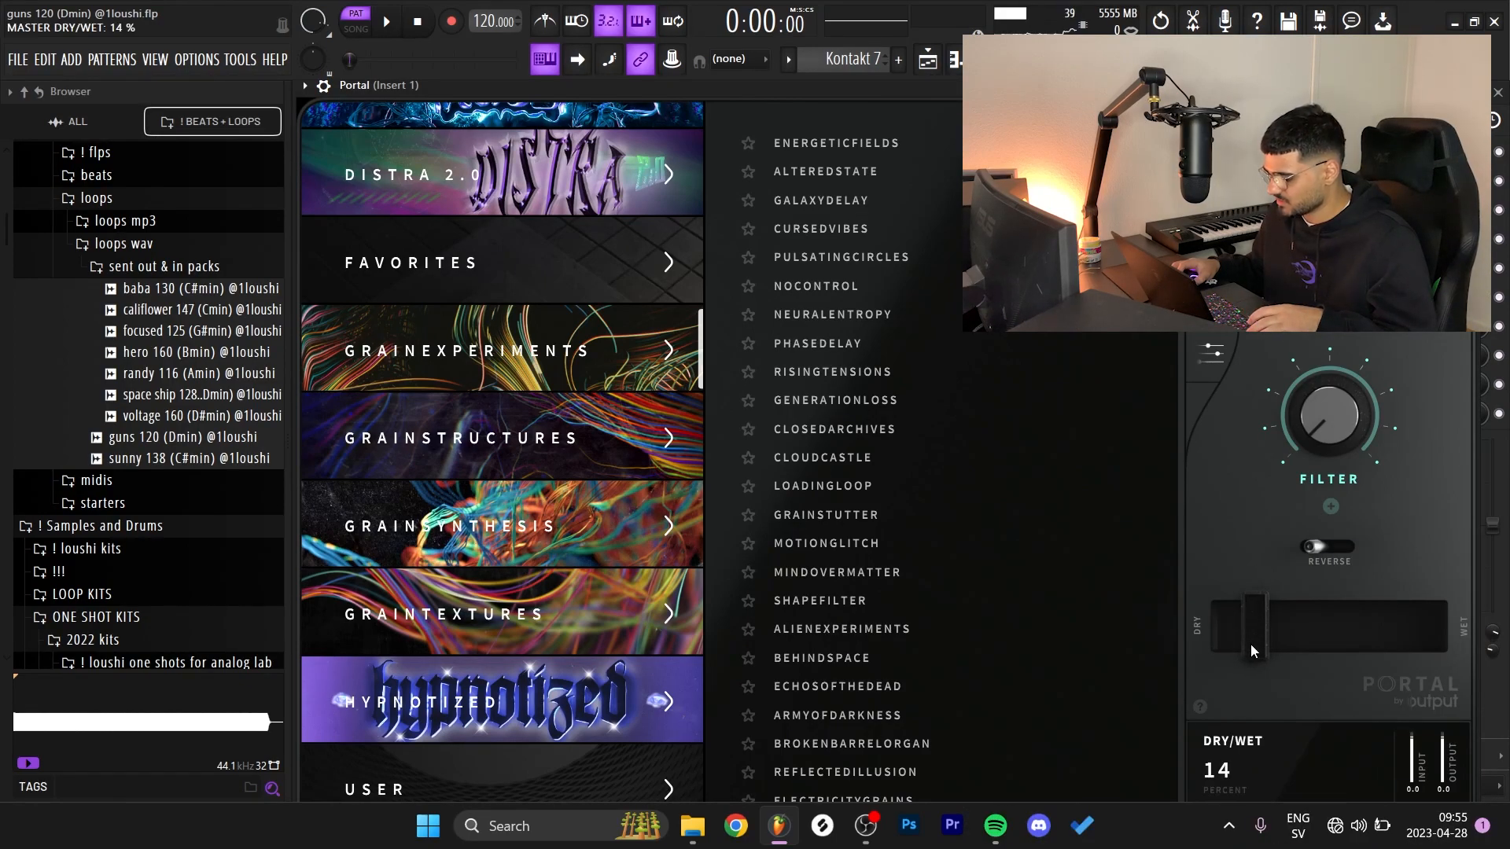
left_click_drag(1251, 626, 1257, 616)
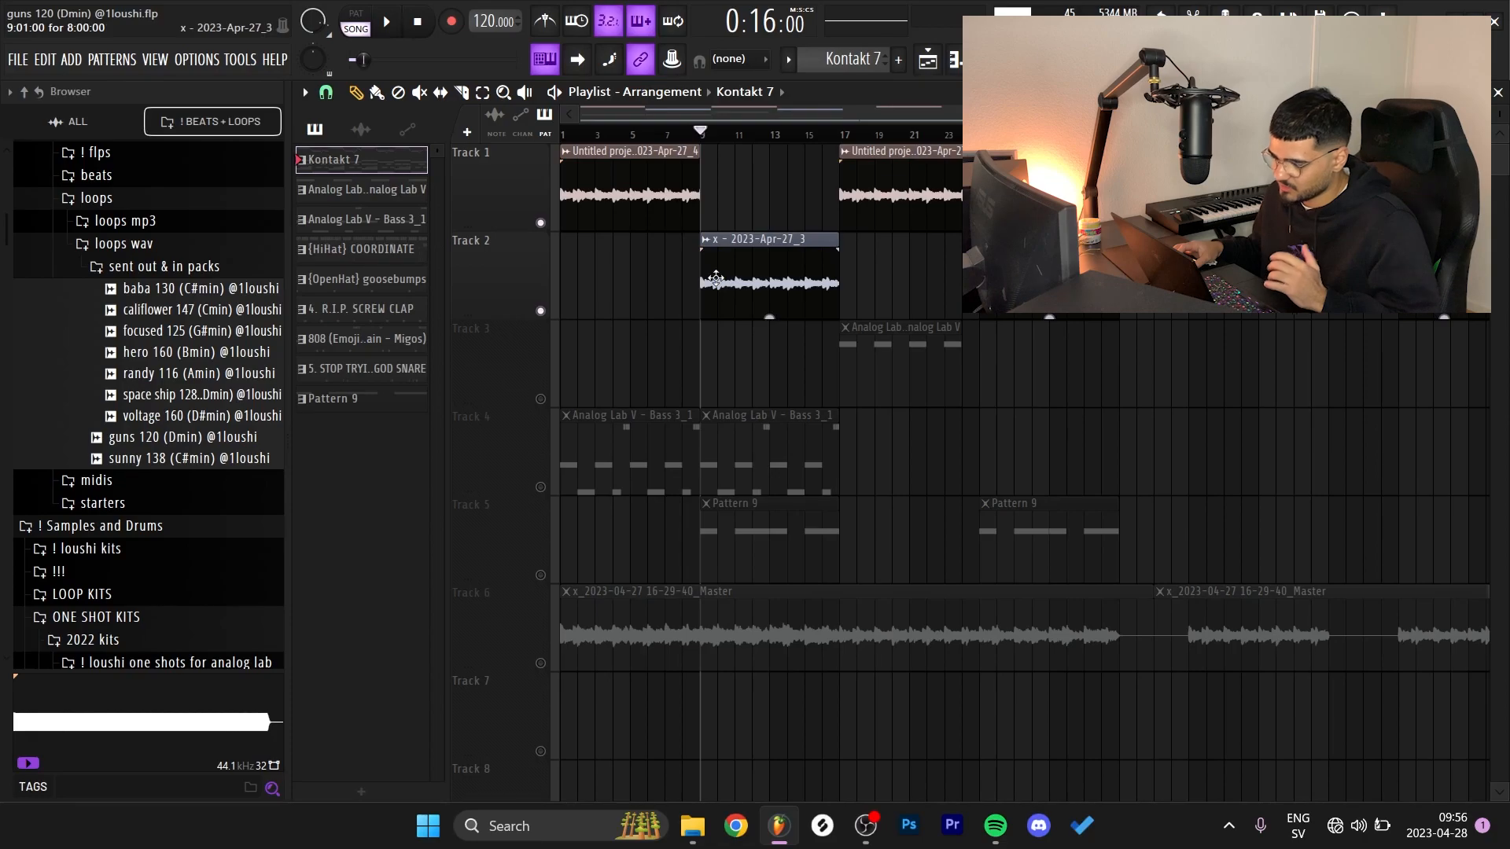
Show the playlist and select the rendered audio clip on Track 2.
left_click(392, 22)
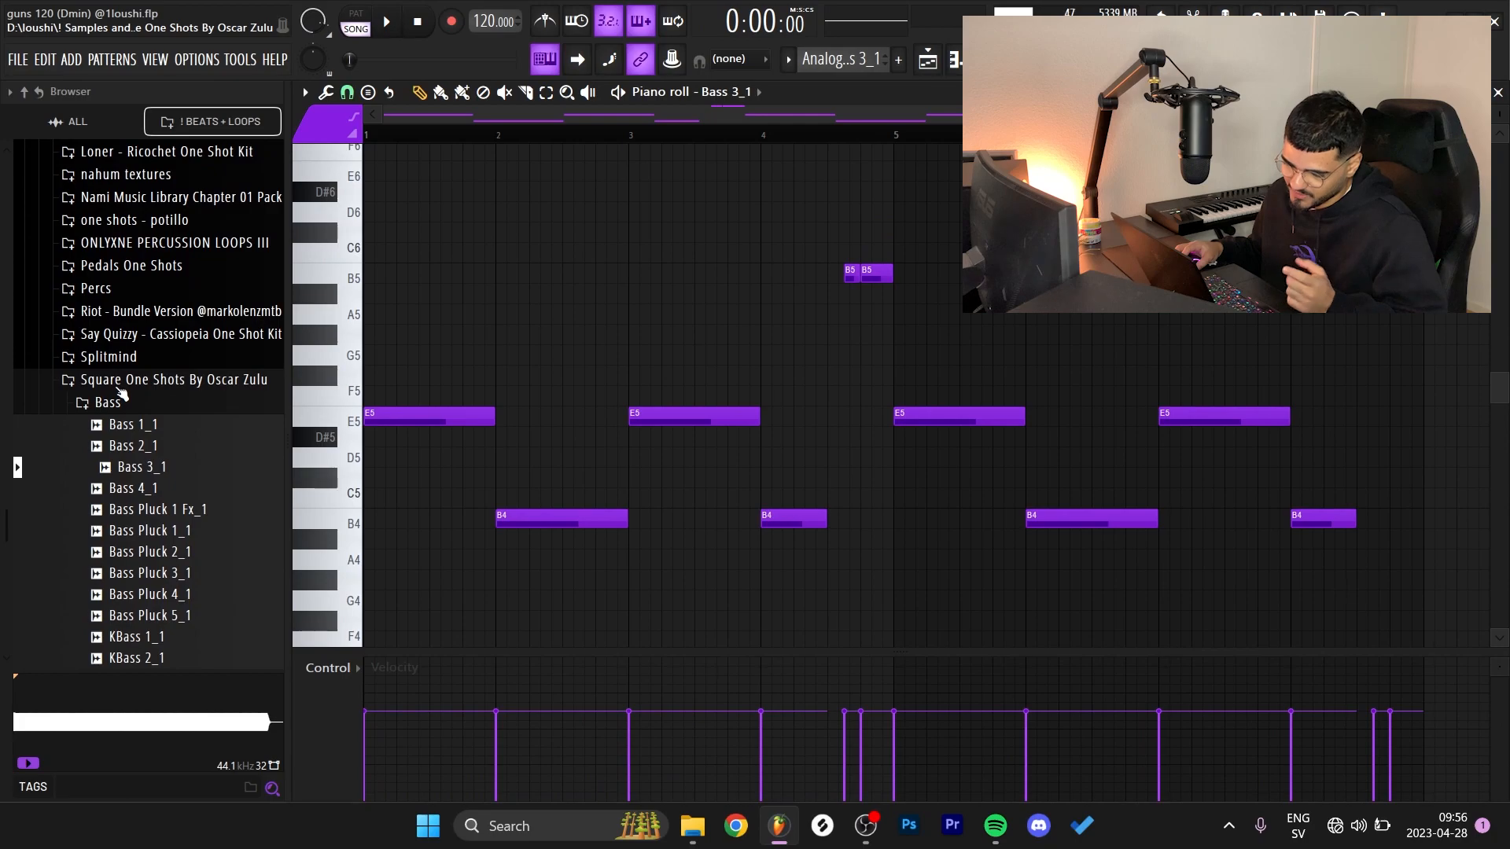
Drag the two short B5 notes near the end of bar 4 down to B4.
left_click(142, 467)
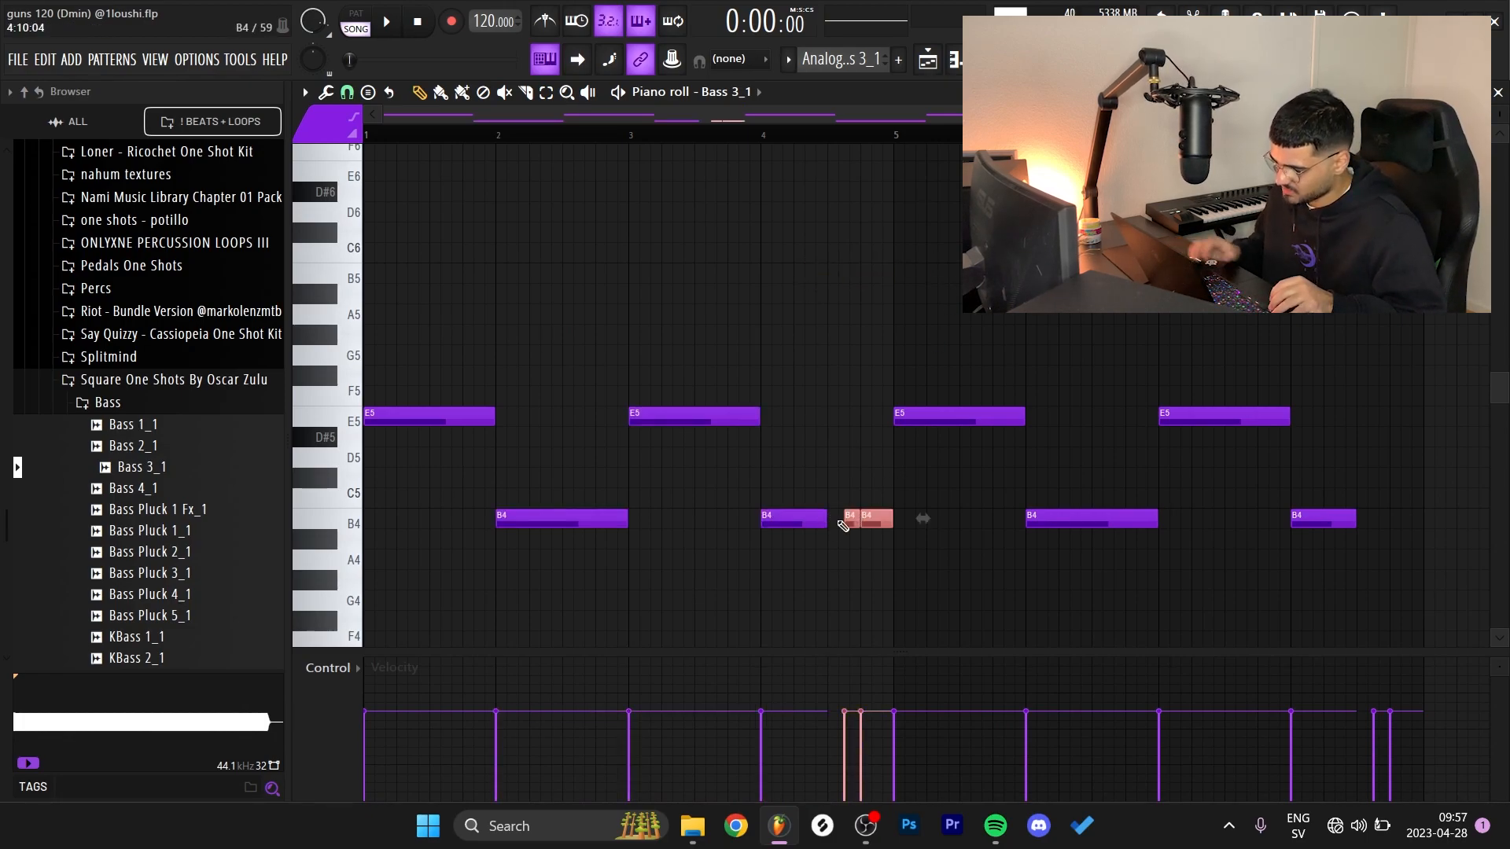
left_click_drag(862, 519, 866, 271)
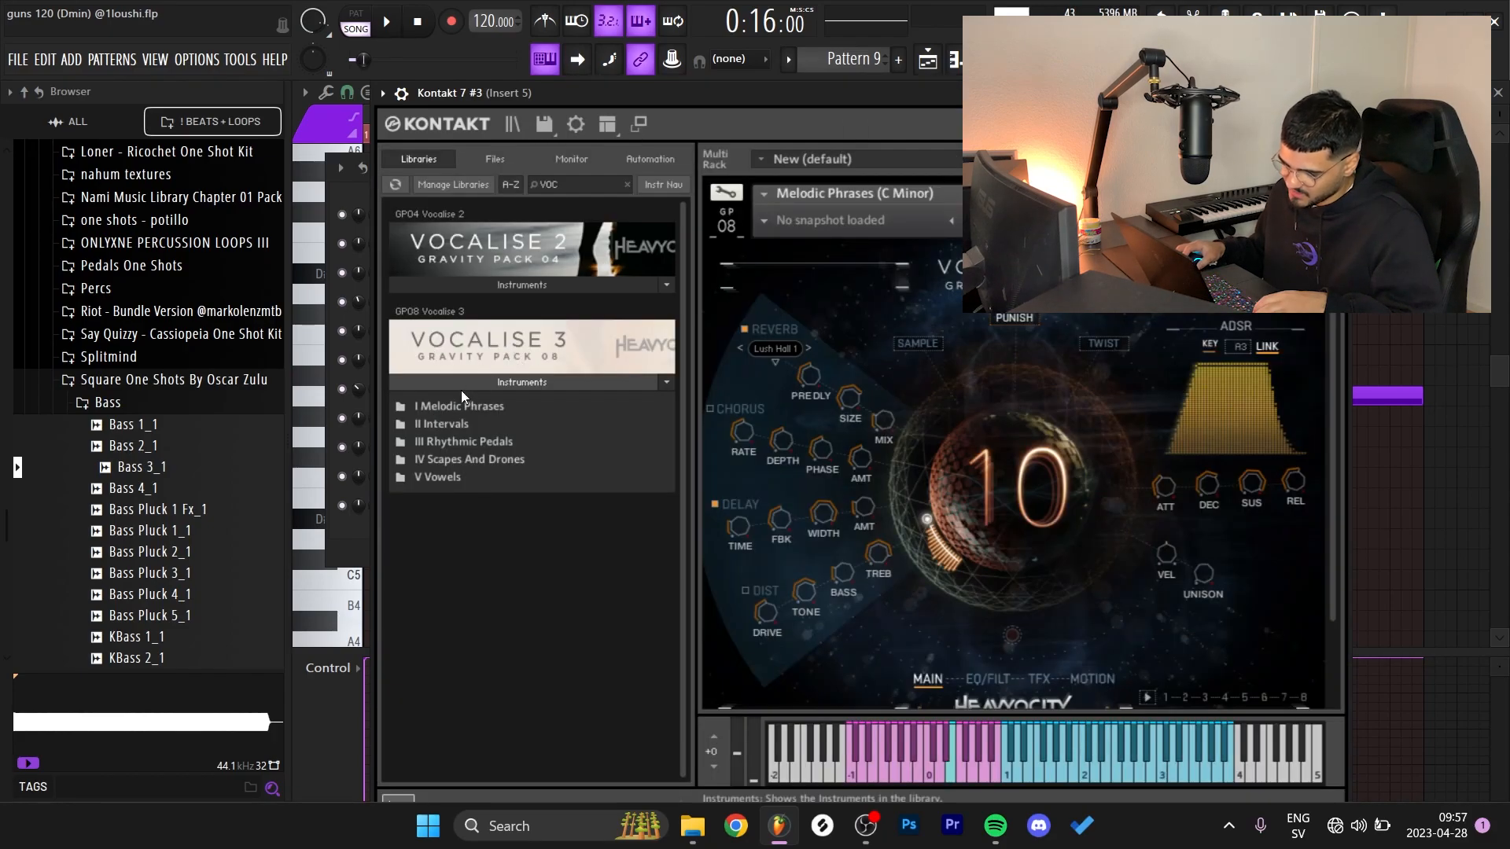
Load Vocalise 3 Melodic Phrases into Kontakt 7 #3 and draw A5 notes in Pattern 9.
left_click(458, 406)
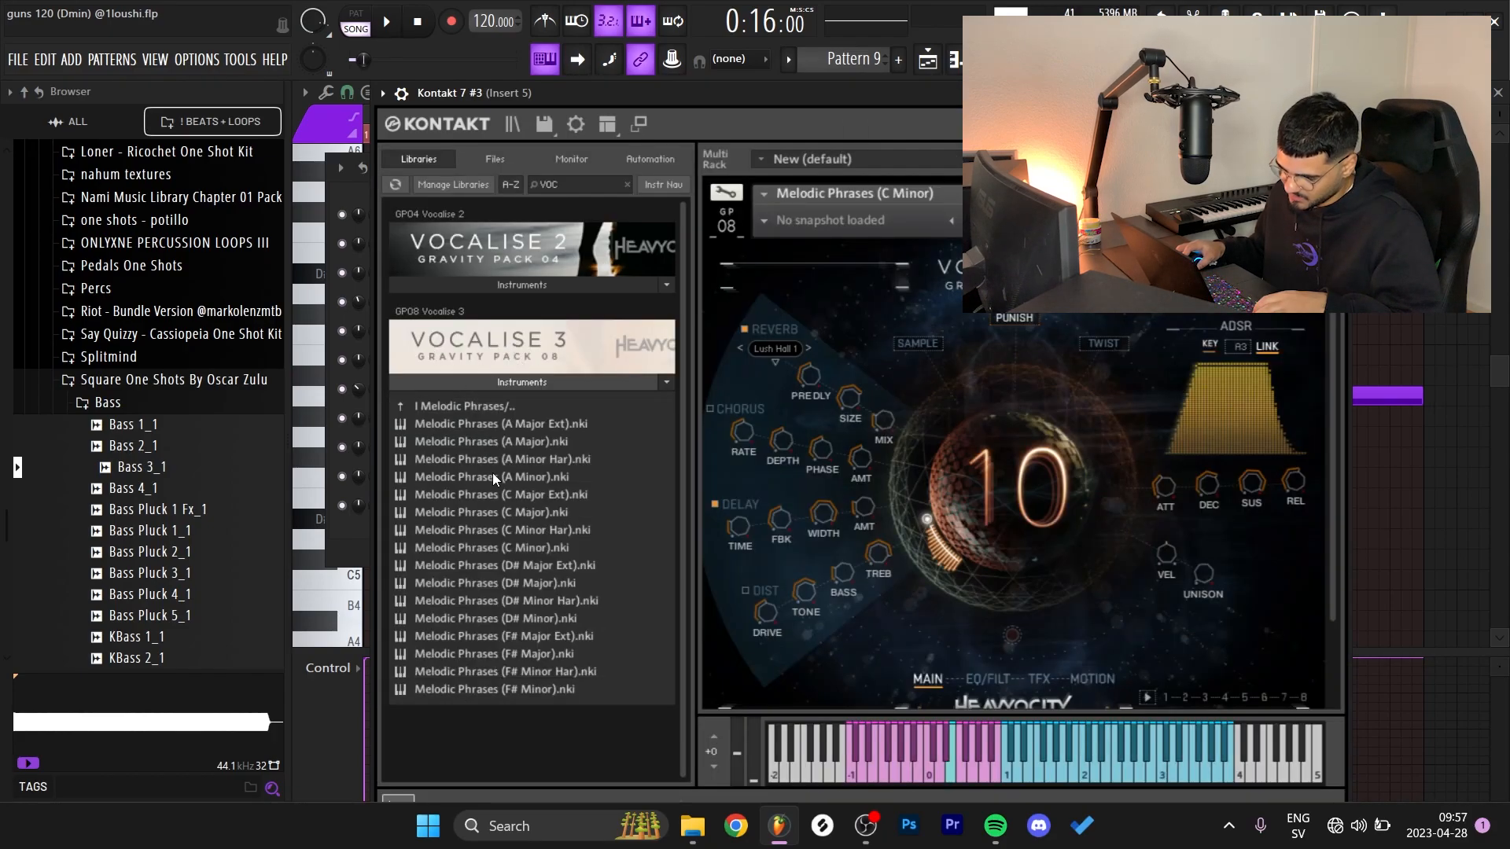
left_click(490, 547)
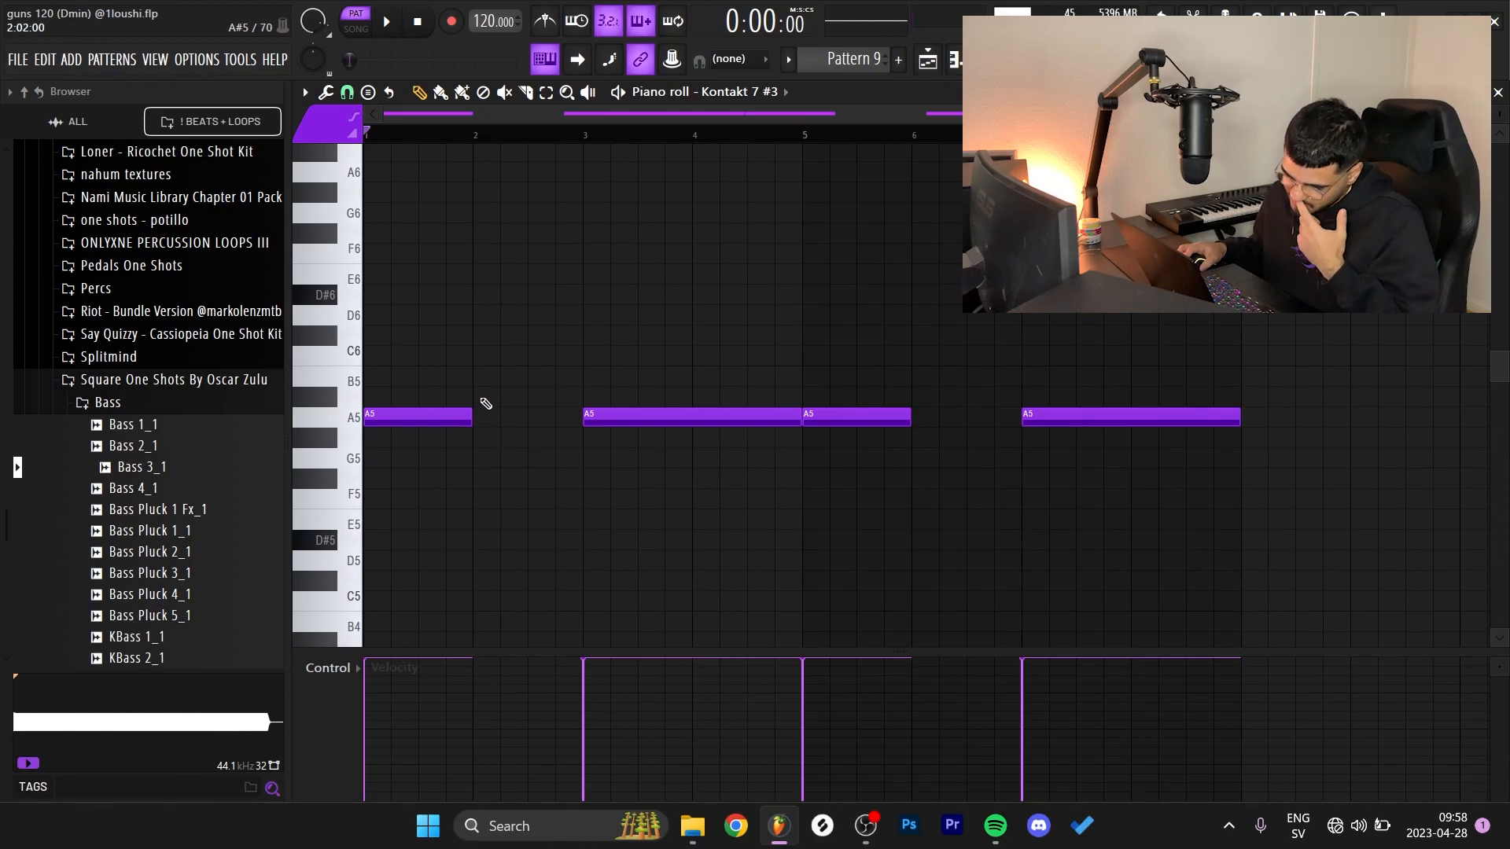
left_click_drag(472, 416, 573, 415)
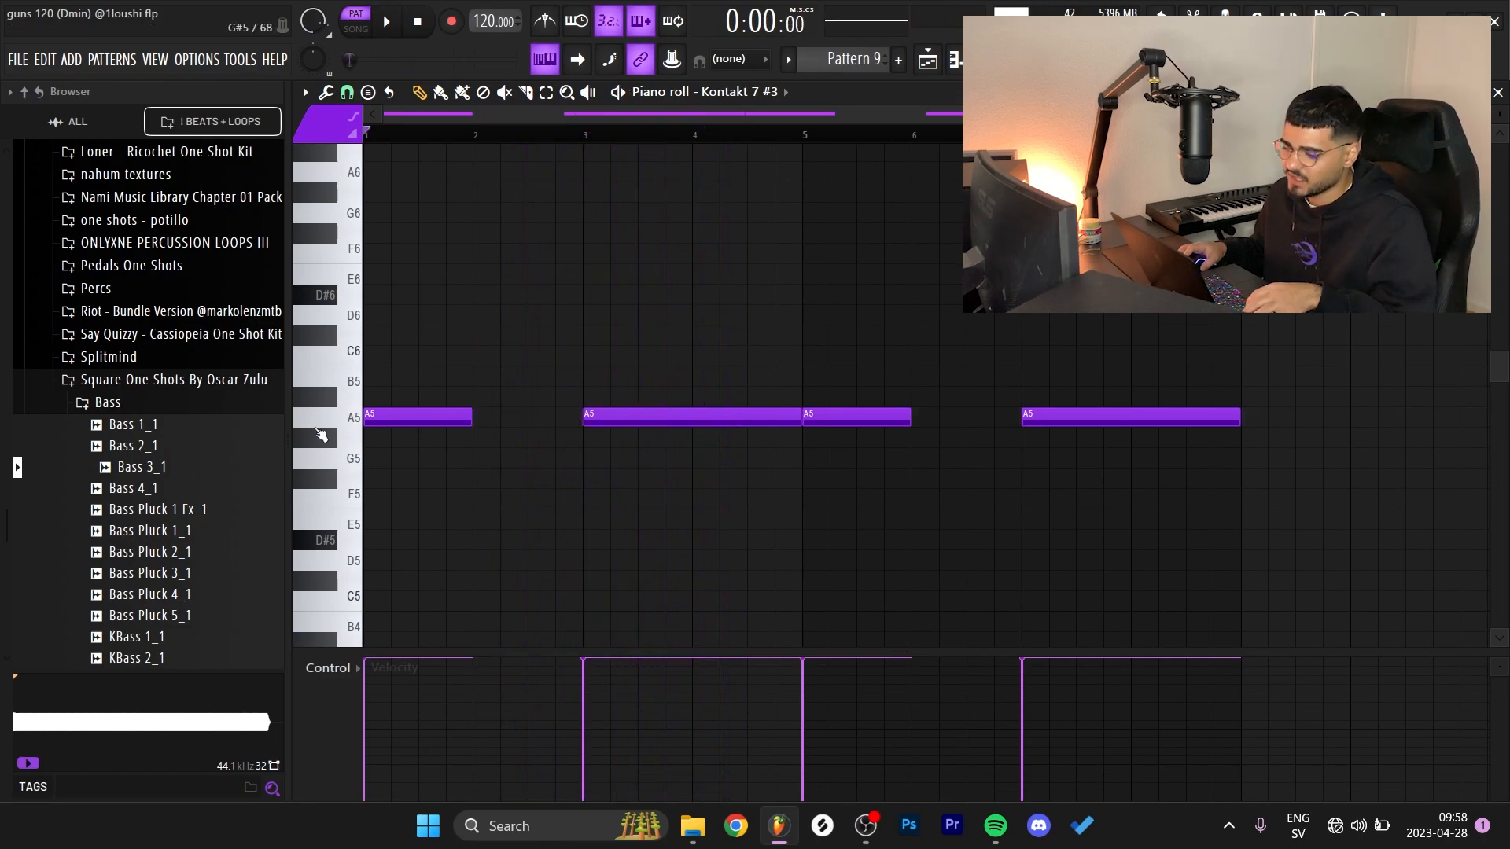
scroll("down", 3)
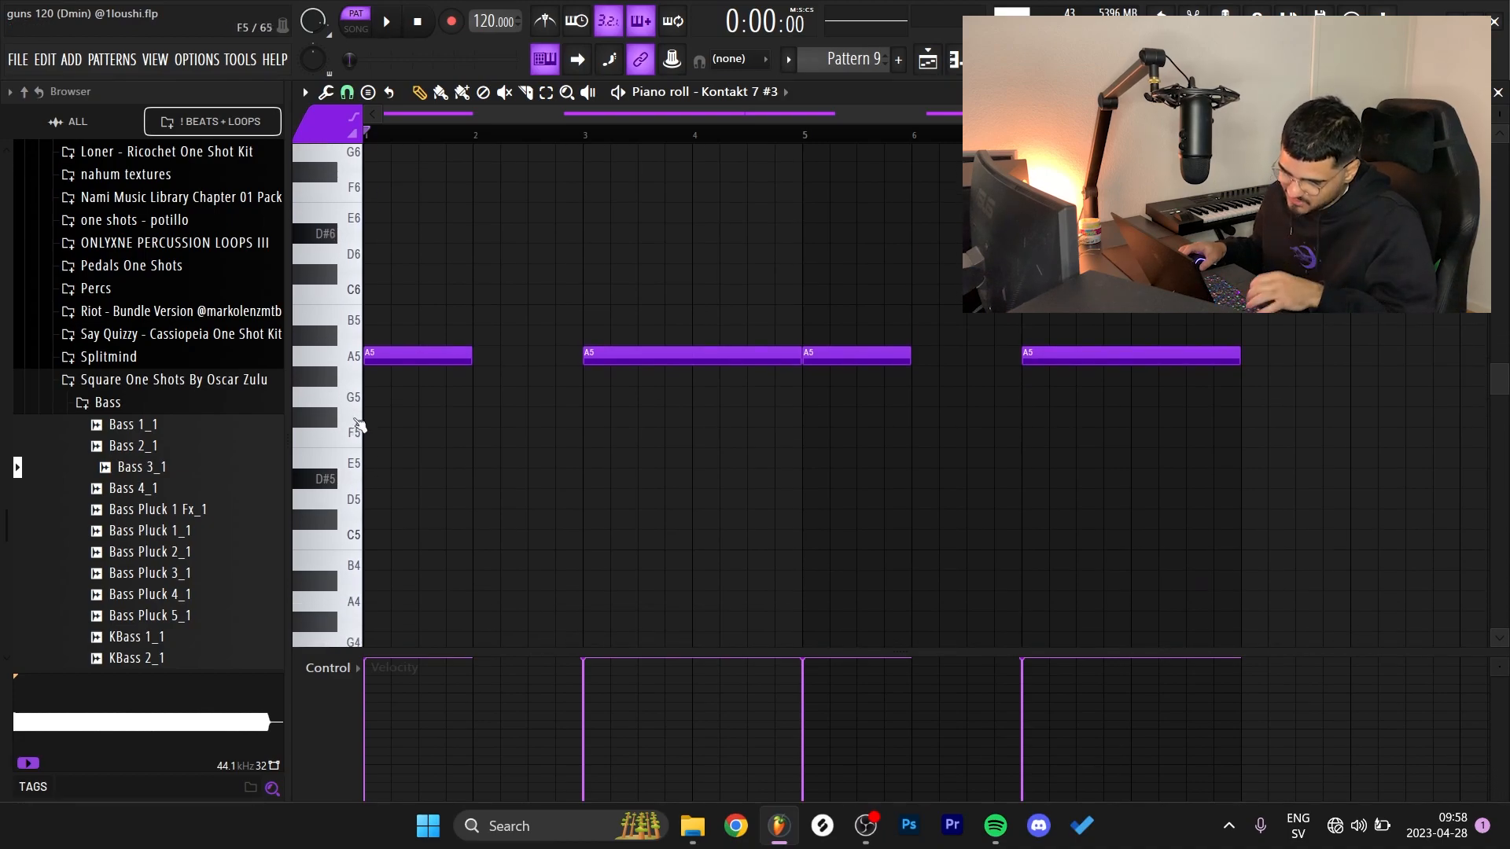
left_click(323, 397)
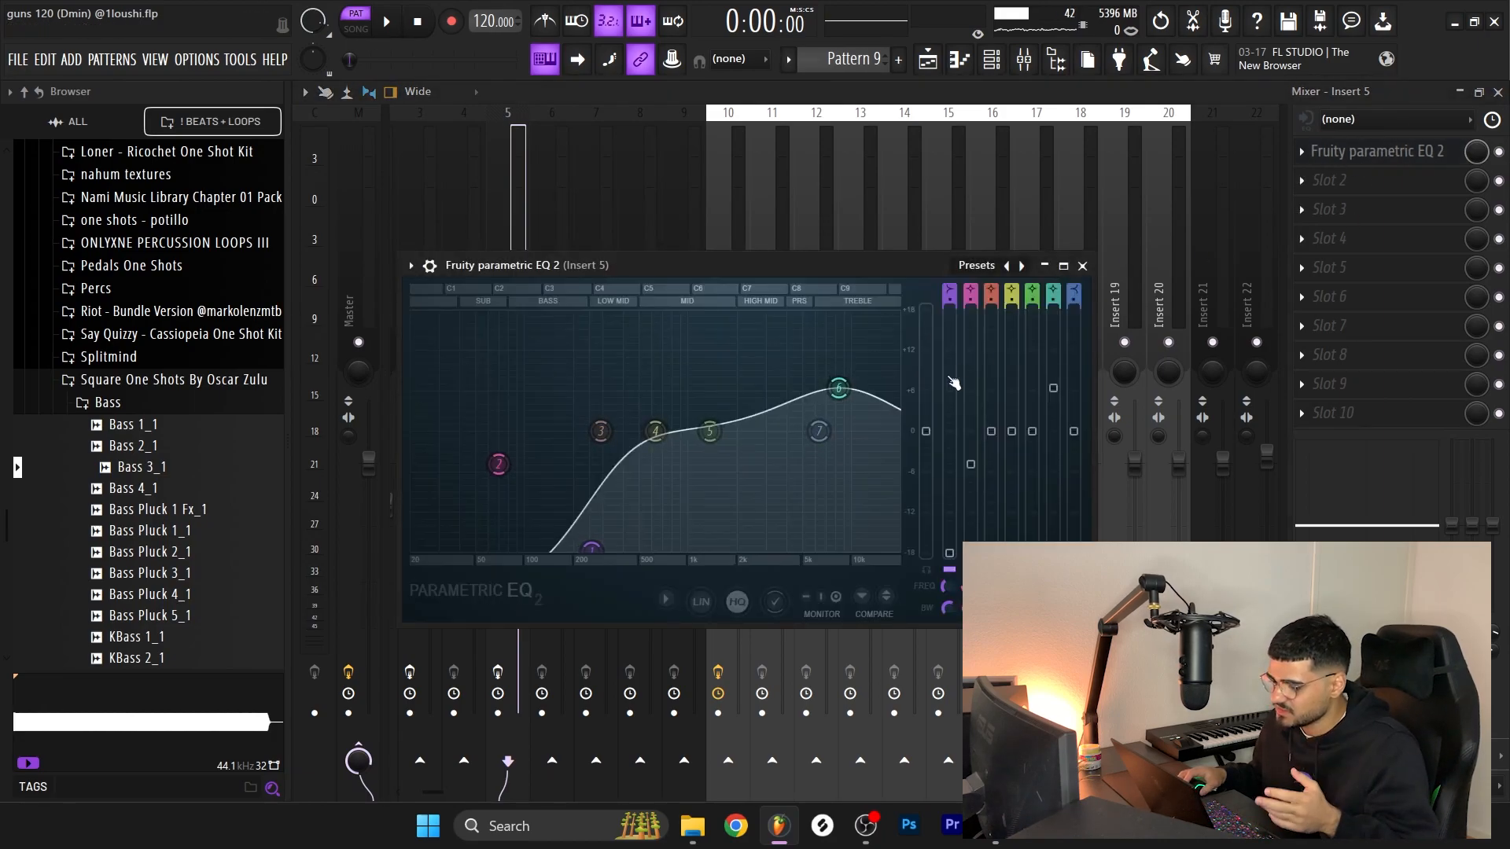
Close the Fruity Parametric EQ 2 window on insert 5.
left_click_drag(600, 432, 600, 432)
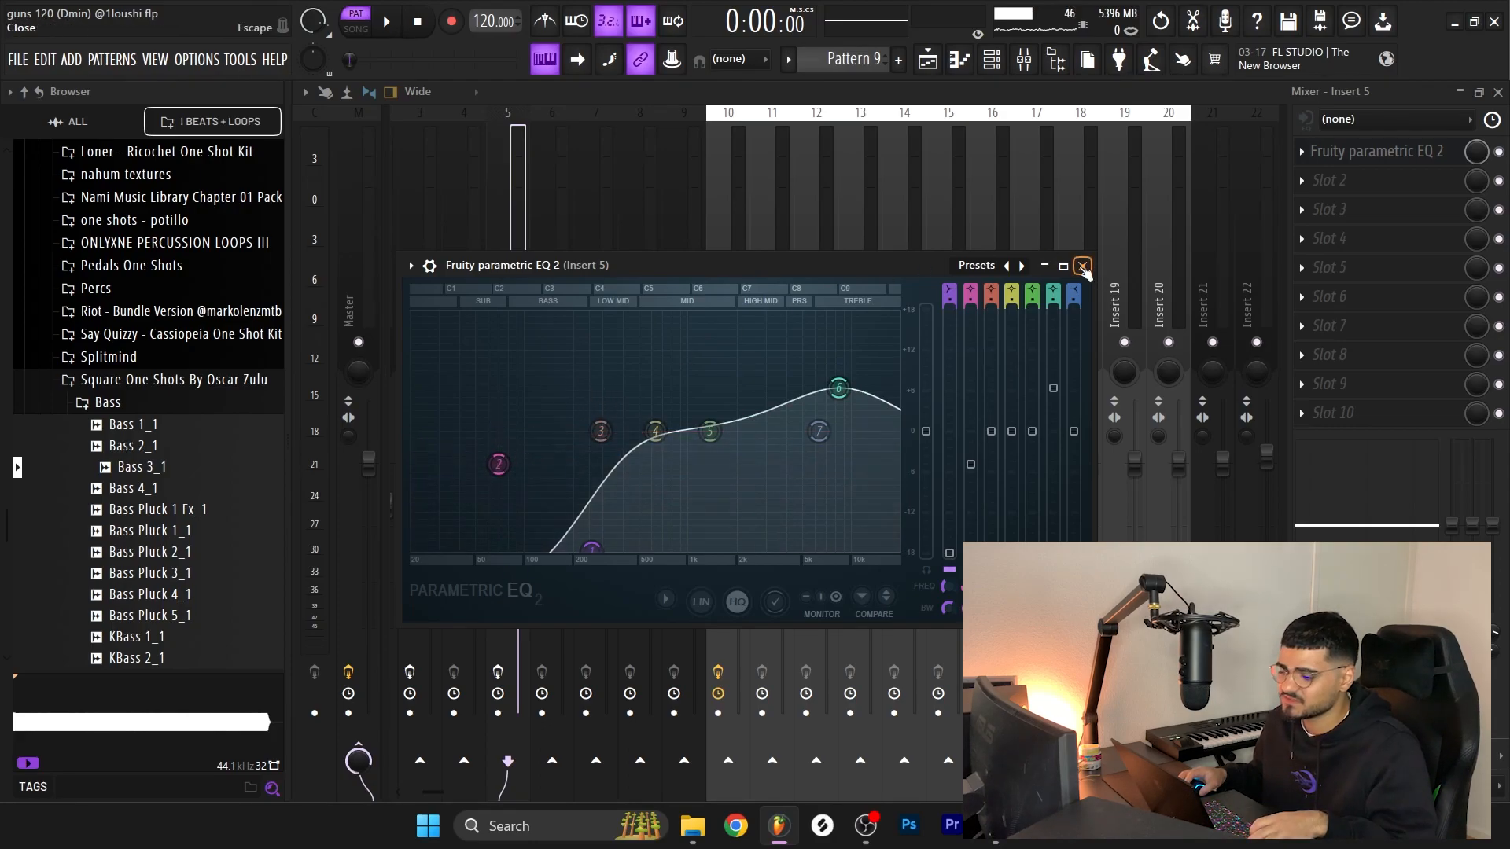
left_click(1081, 265)
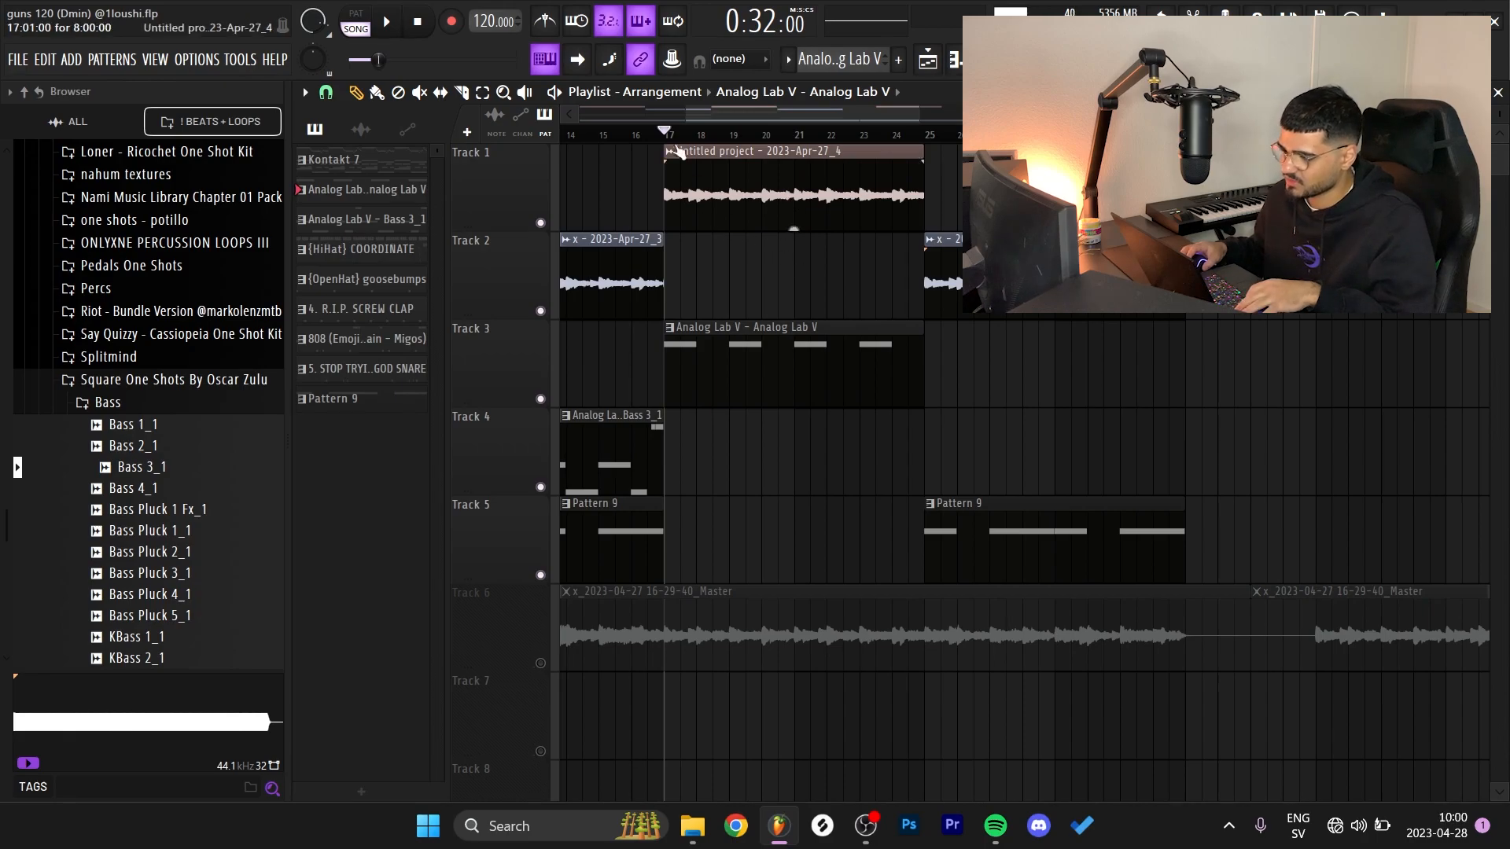
Select the rendered beat clip on Track 1 to route it to insert 21.
left_click(393, 22)
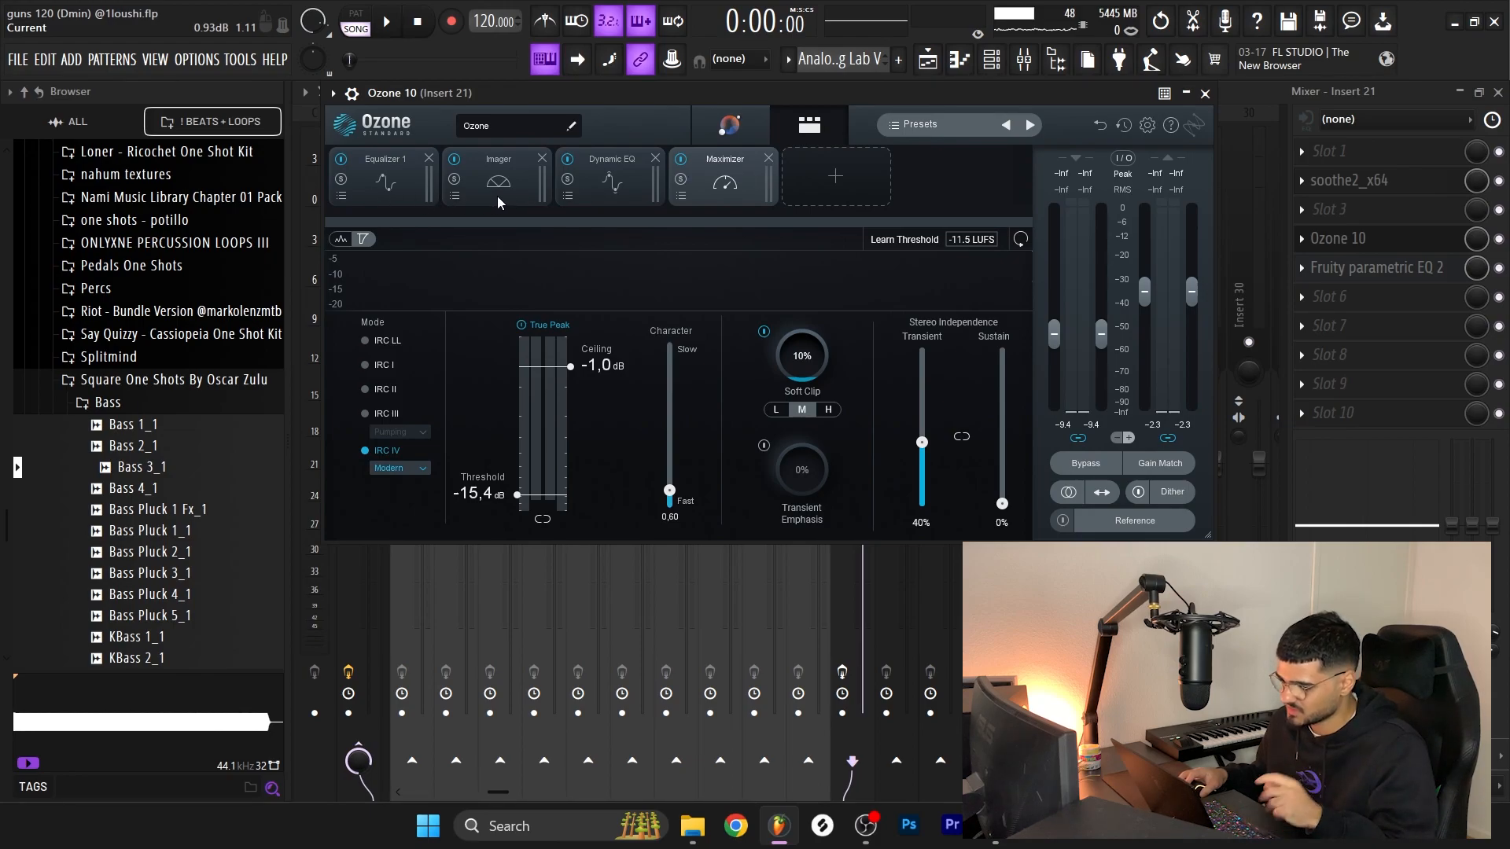
mouse_move(637, 192)
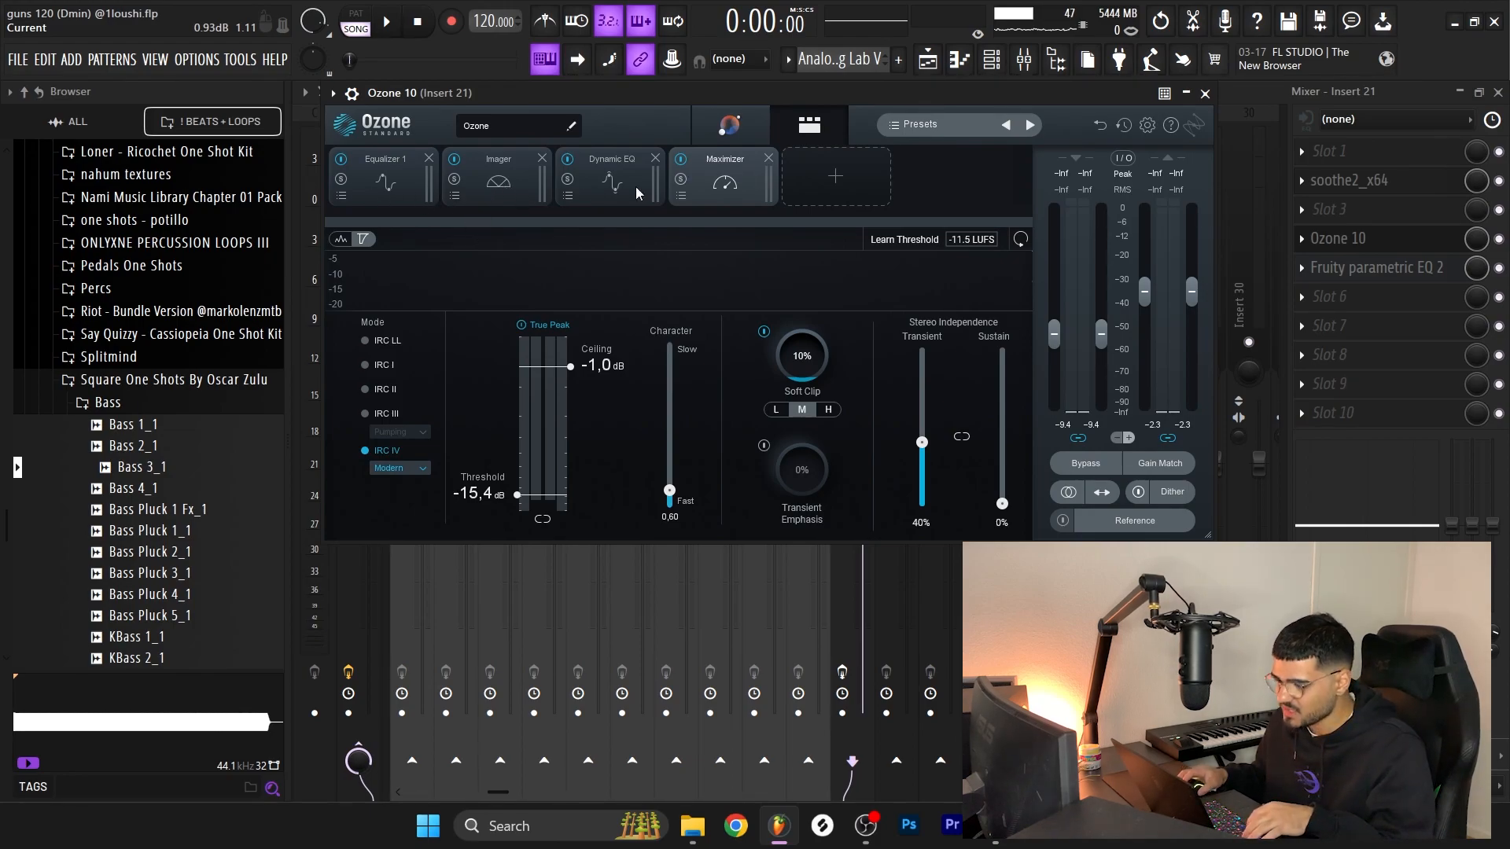
left_click(385, 158)
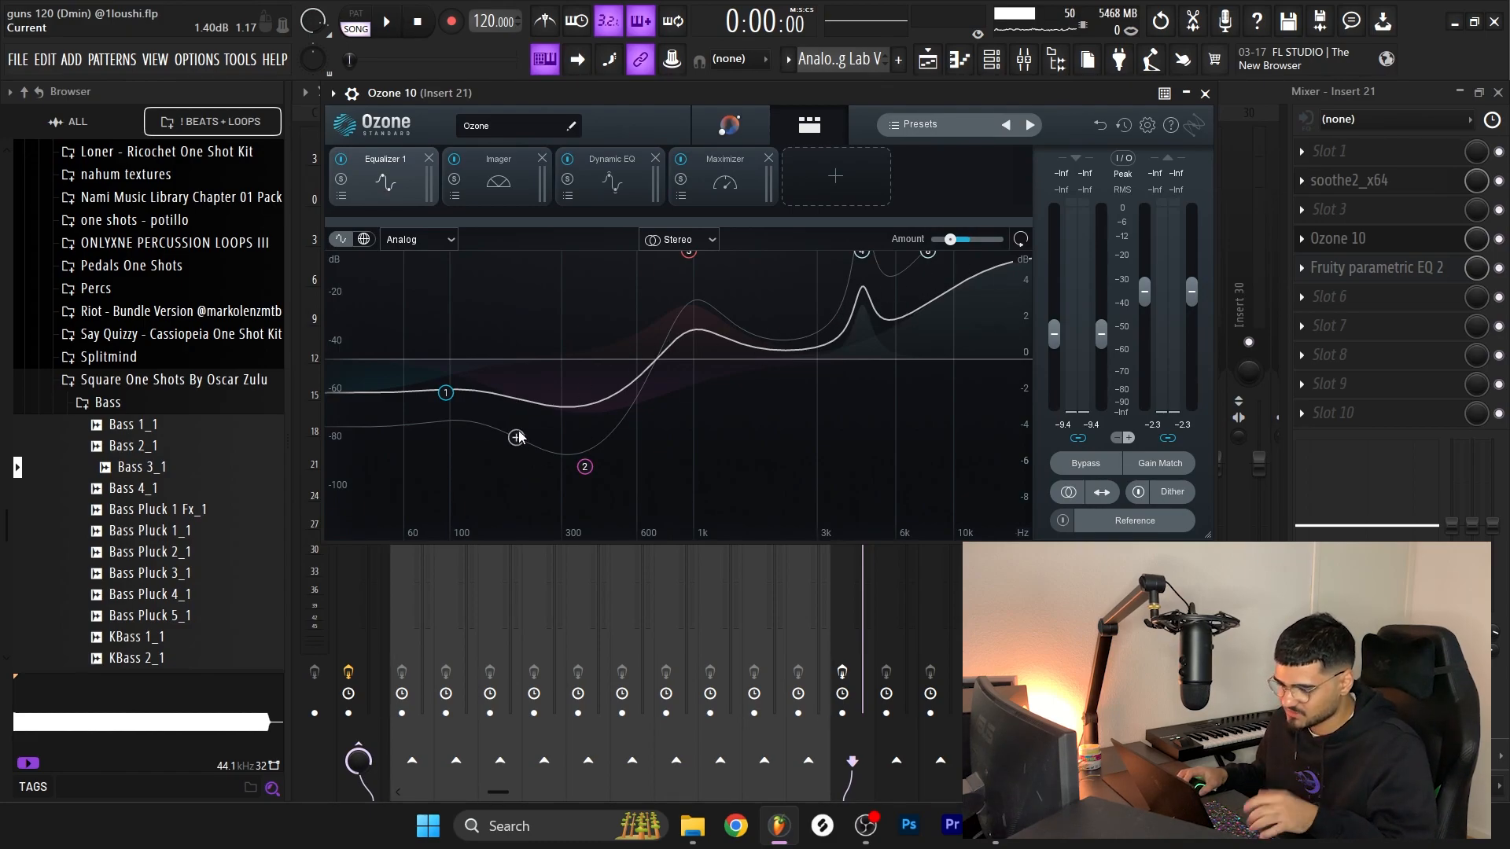
left_click(498, 176)
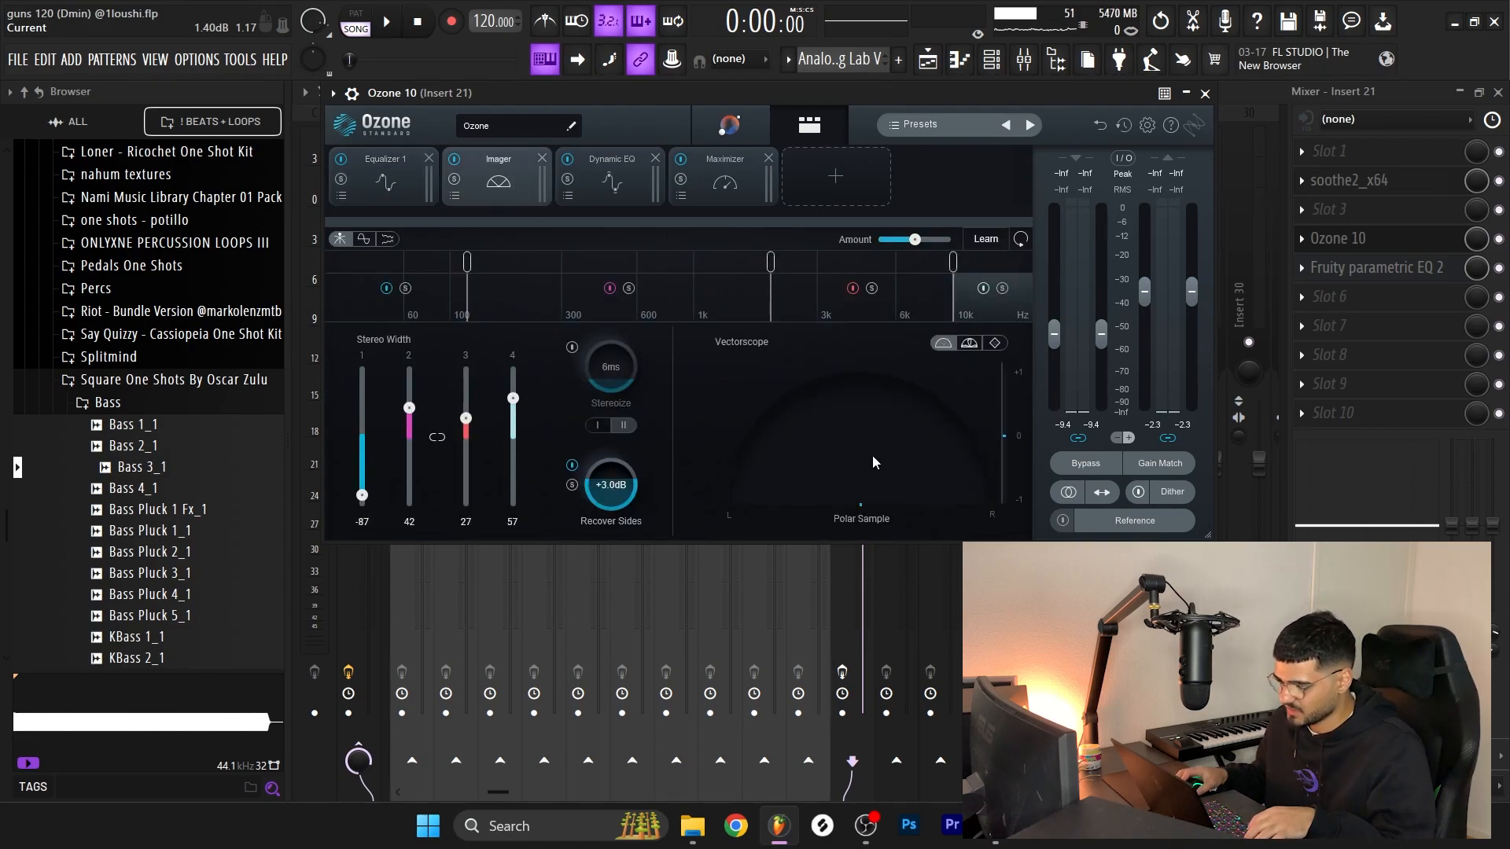
mouse_move(676, 549)
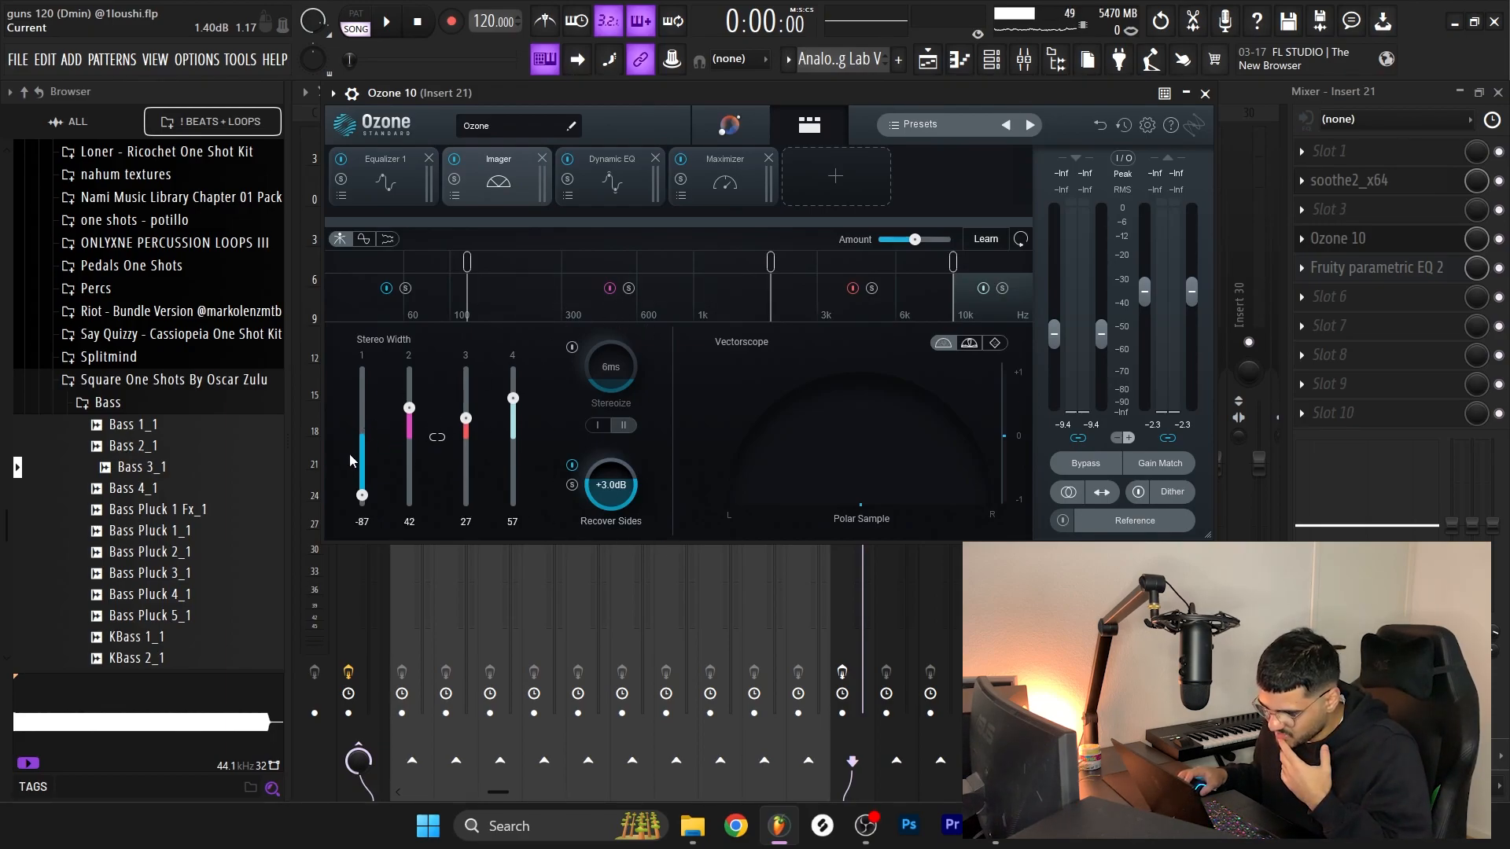
left_click(612, 159)
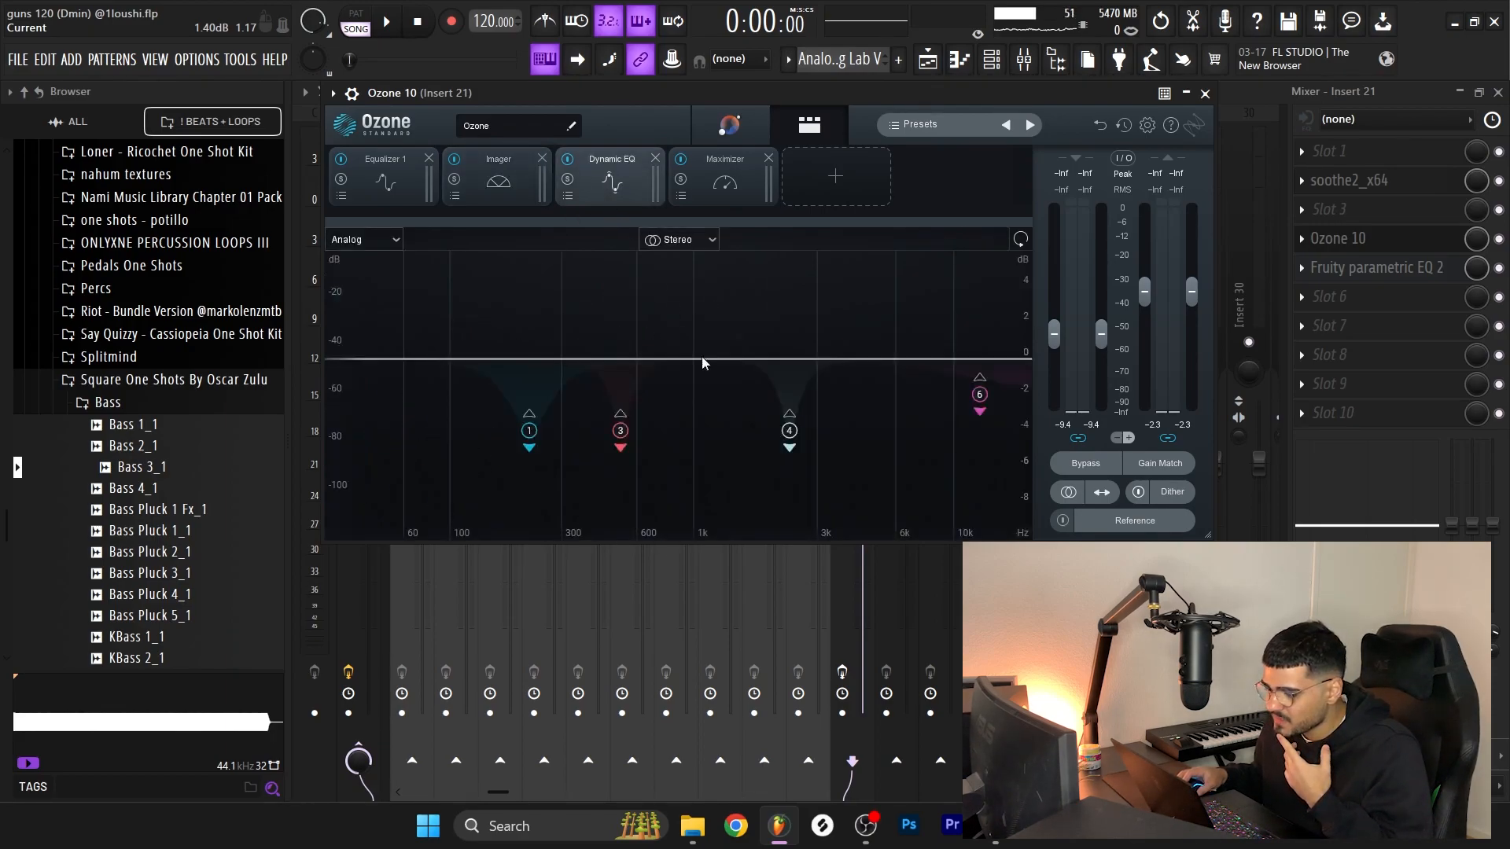
mouse_move(789, 380)
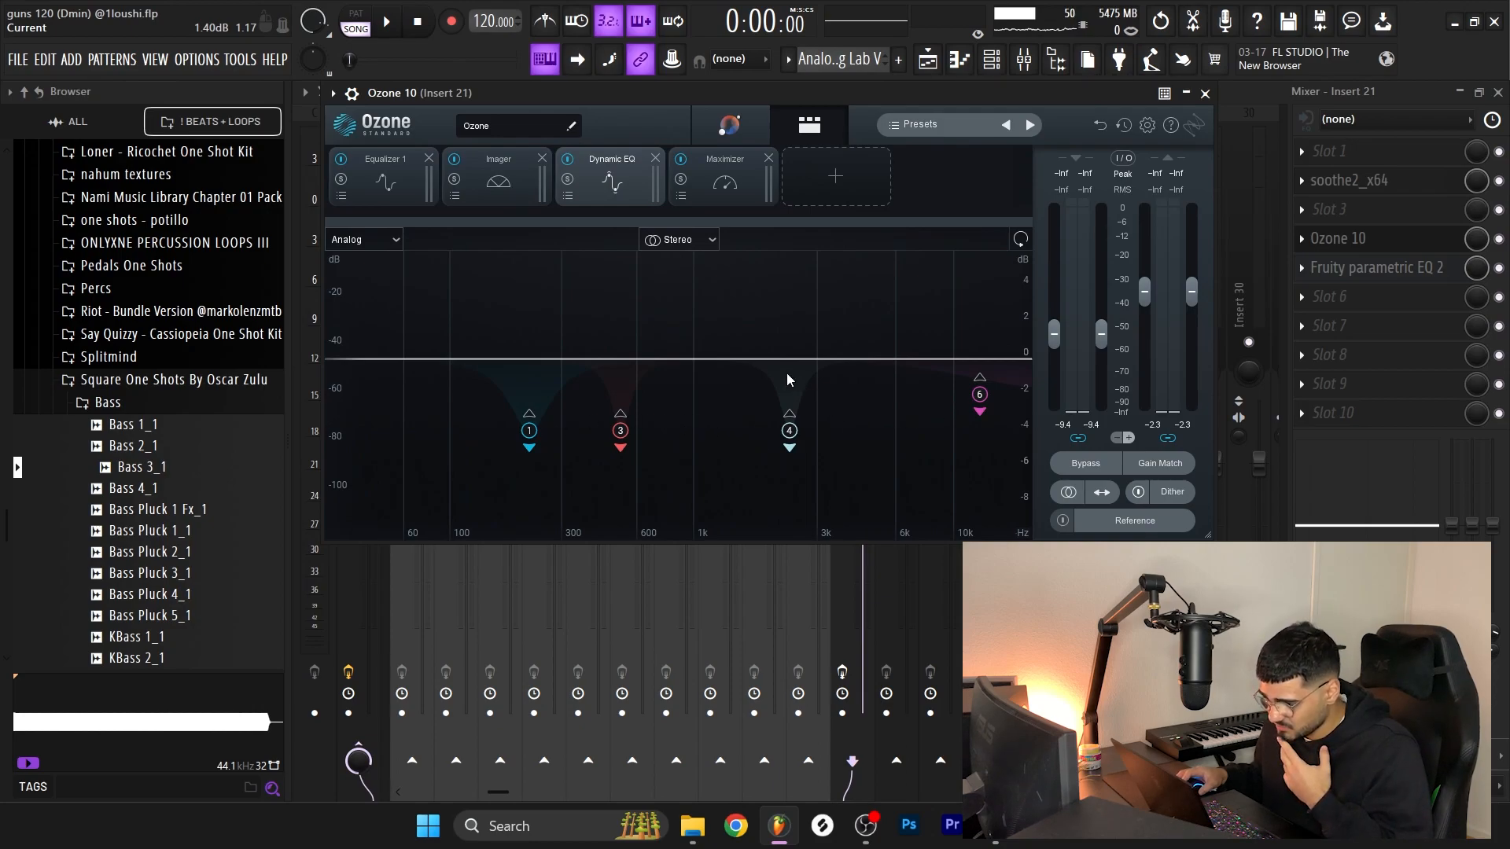
left_click(724, 183)
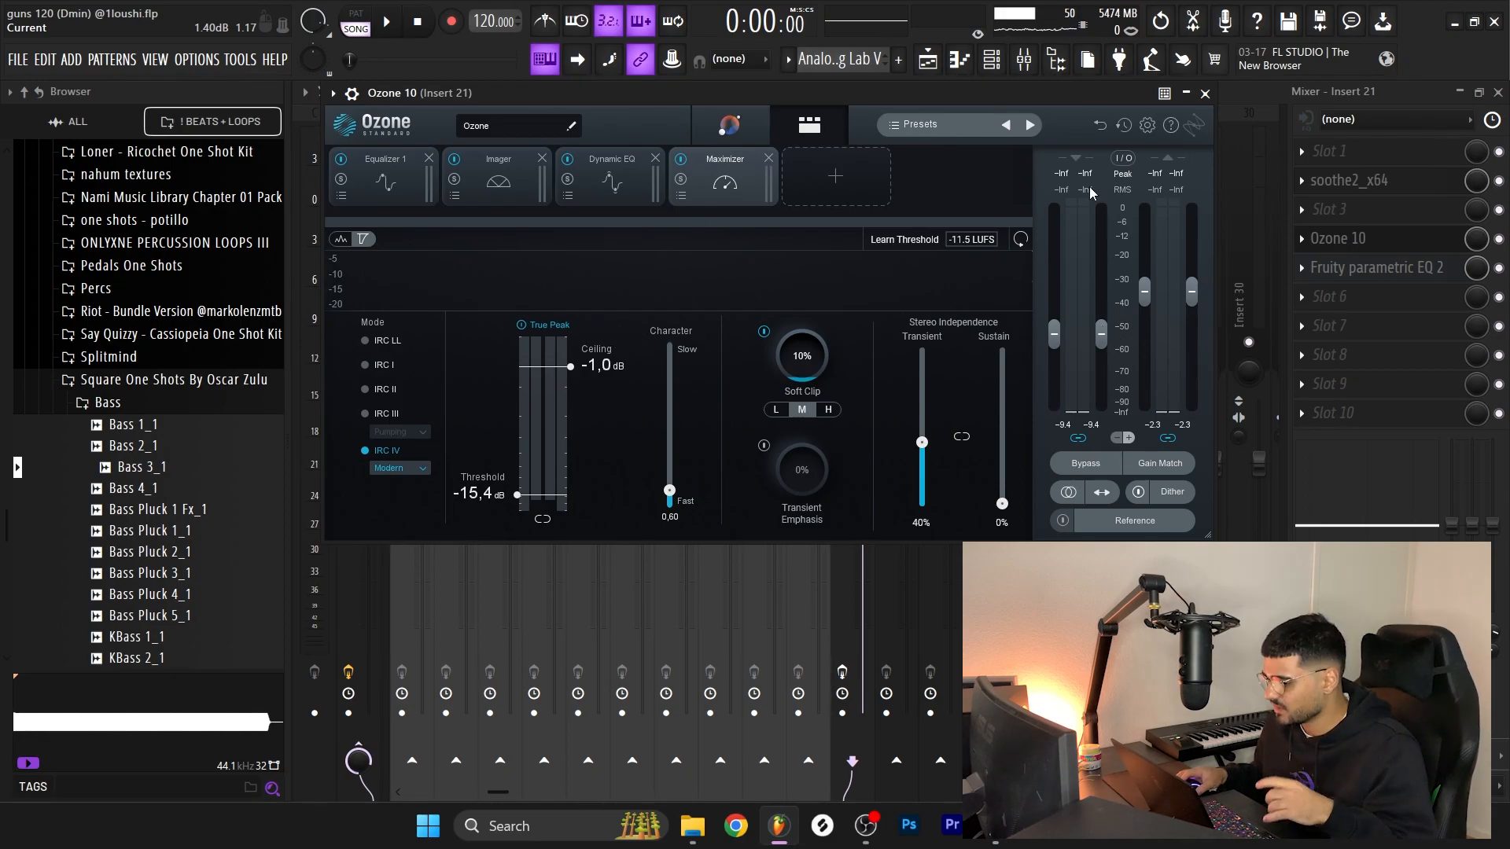
left_click(1377, 267)
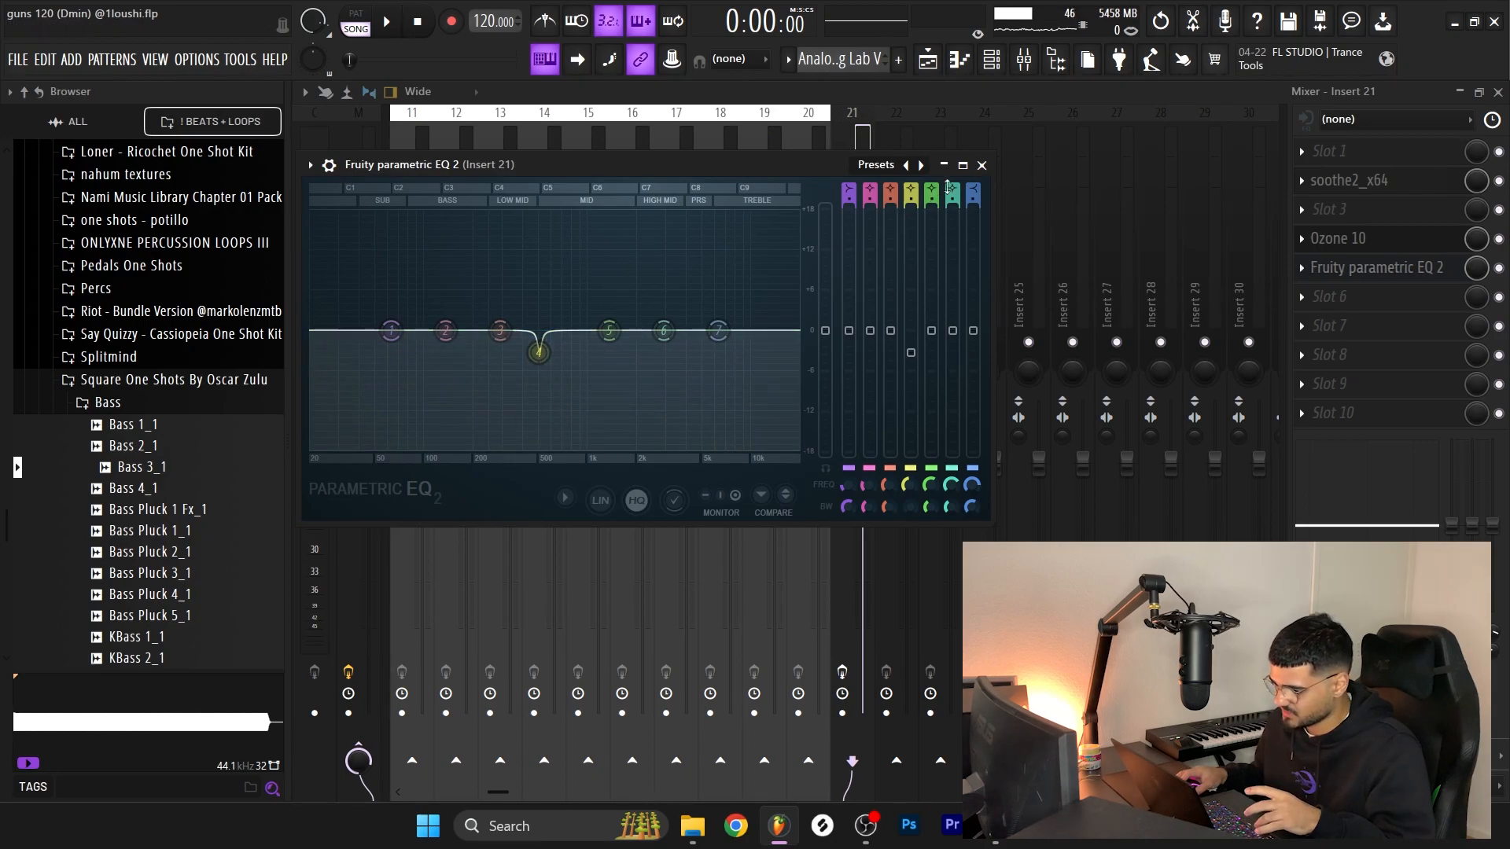
Close insert 21's Fruity Parametric EQ 2 window after checking its single low-mid dip.
left_click(980, 164)
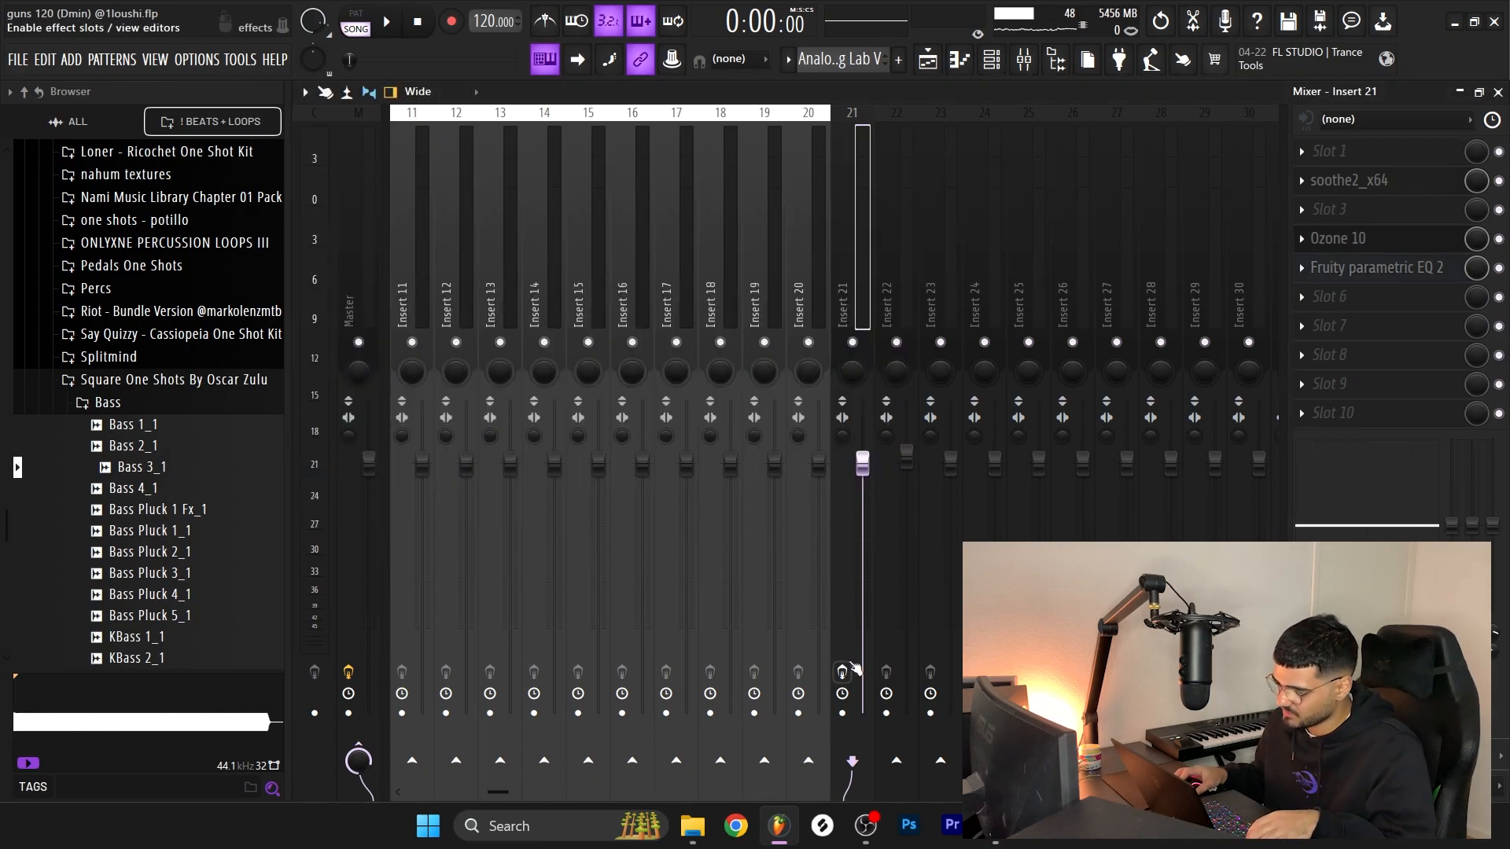